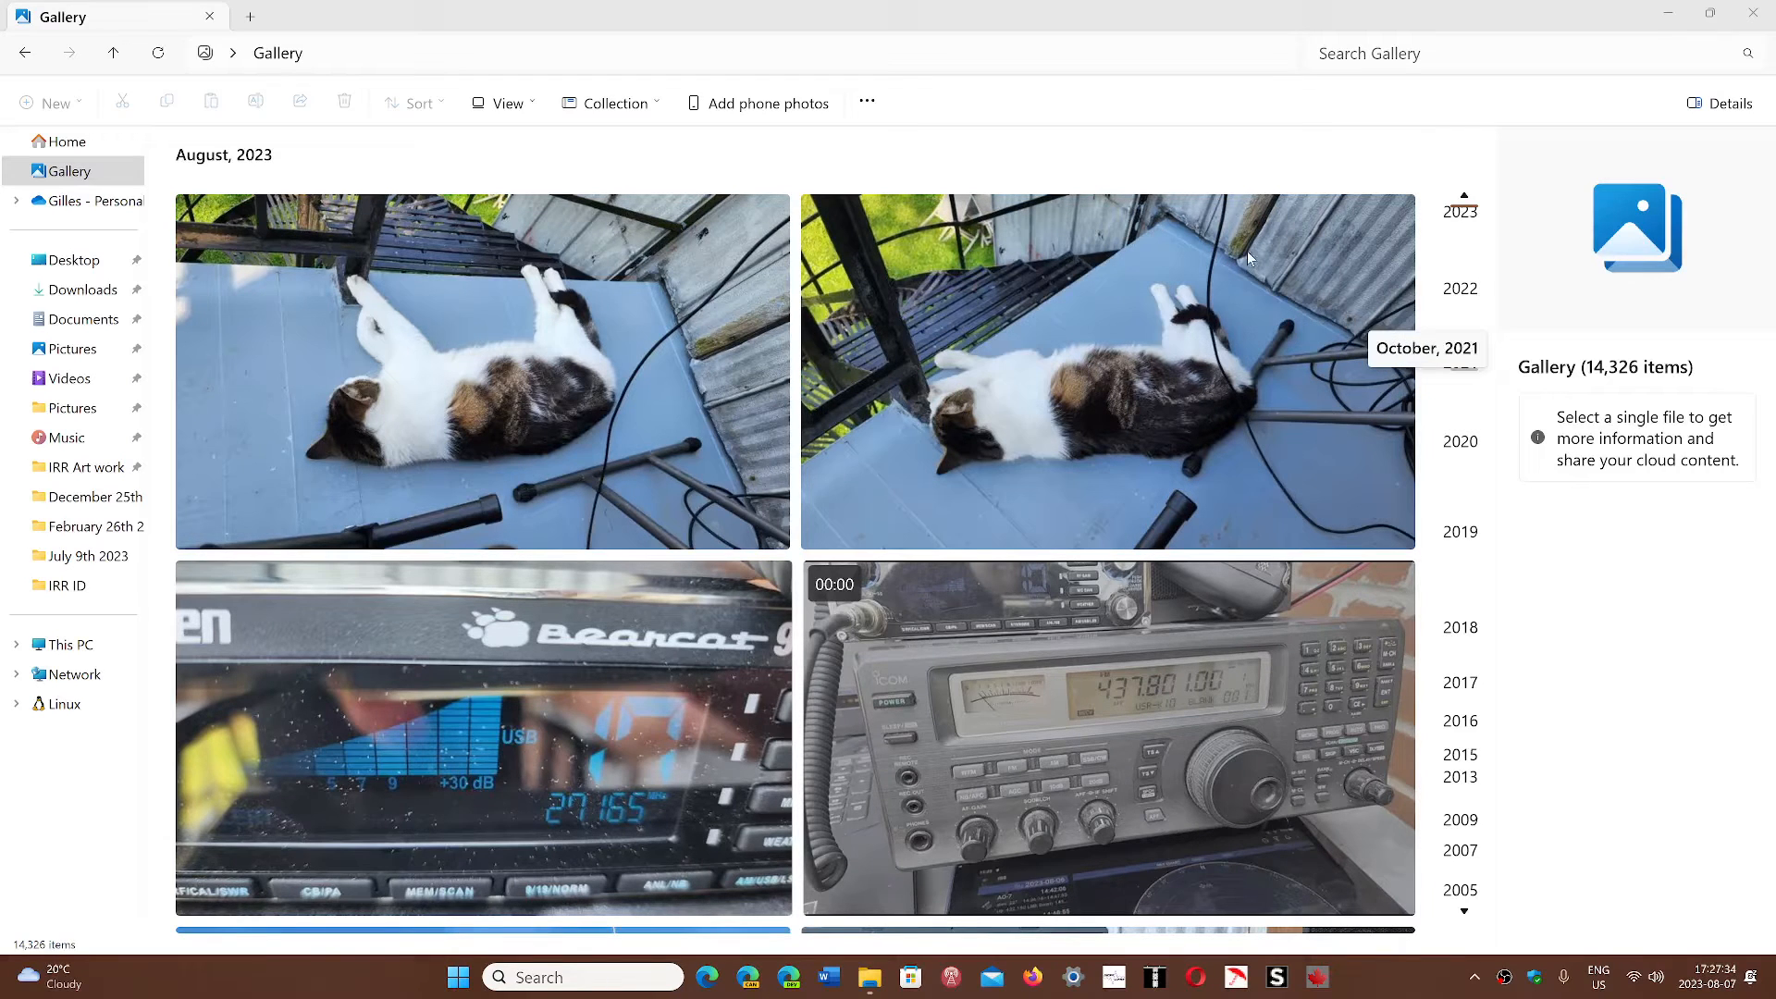
Jump the Gallery to the June 2008 photos via the year timeline
scroll("down", 3)
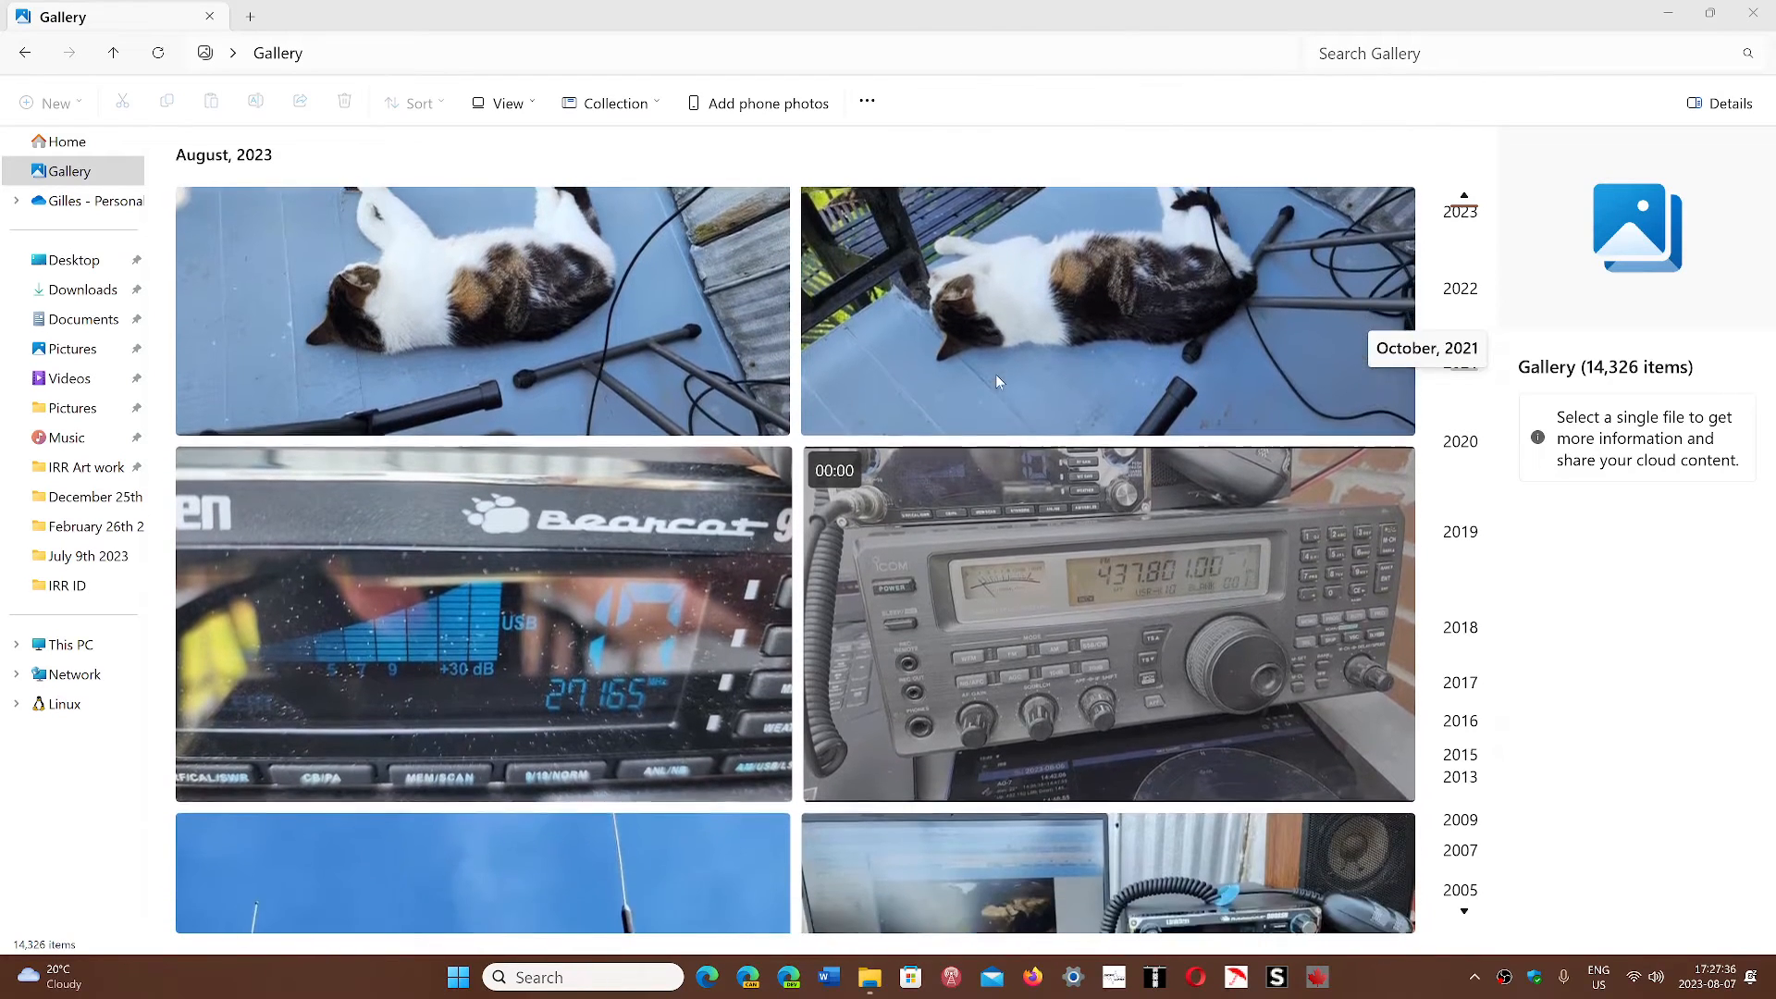
scroll("down", 3)
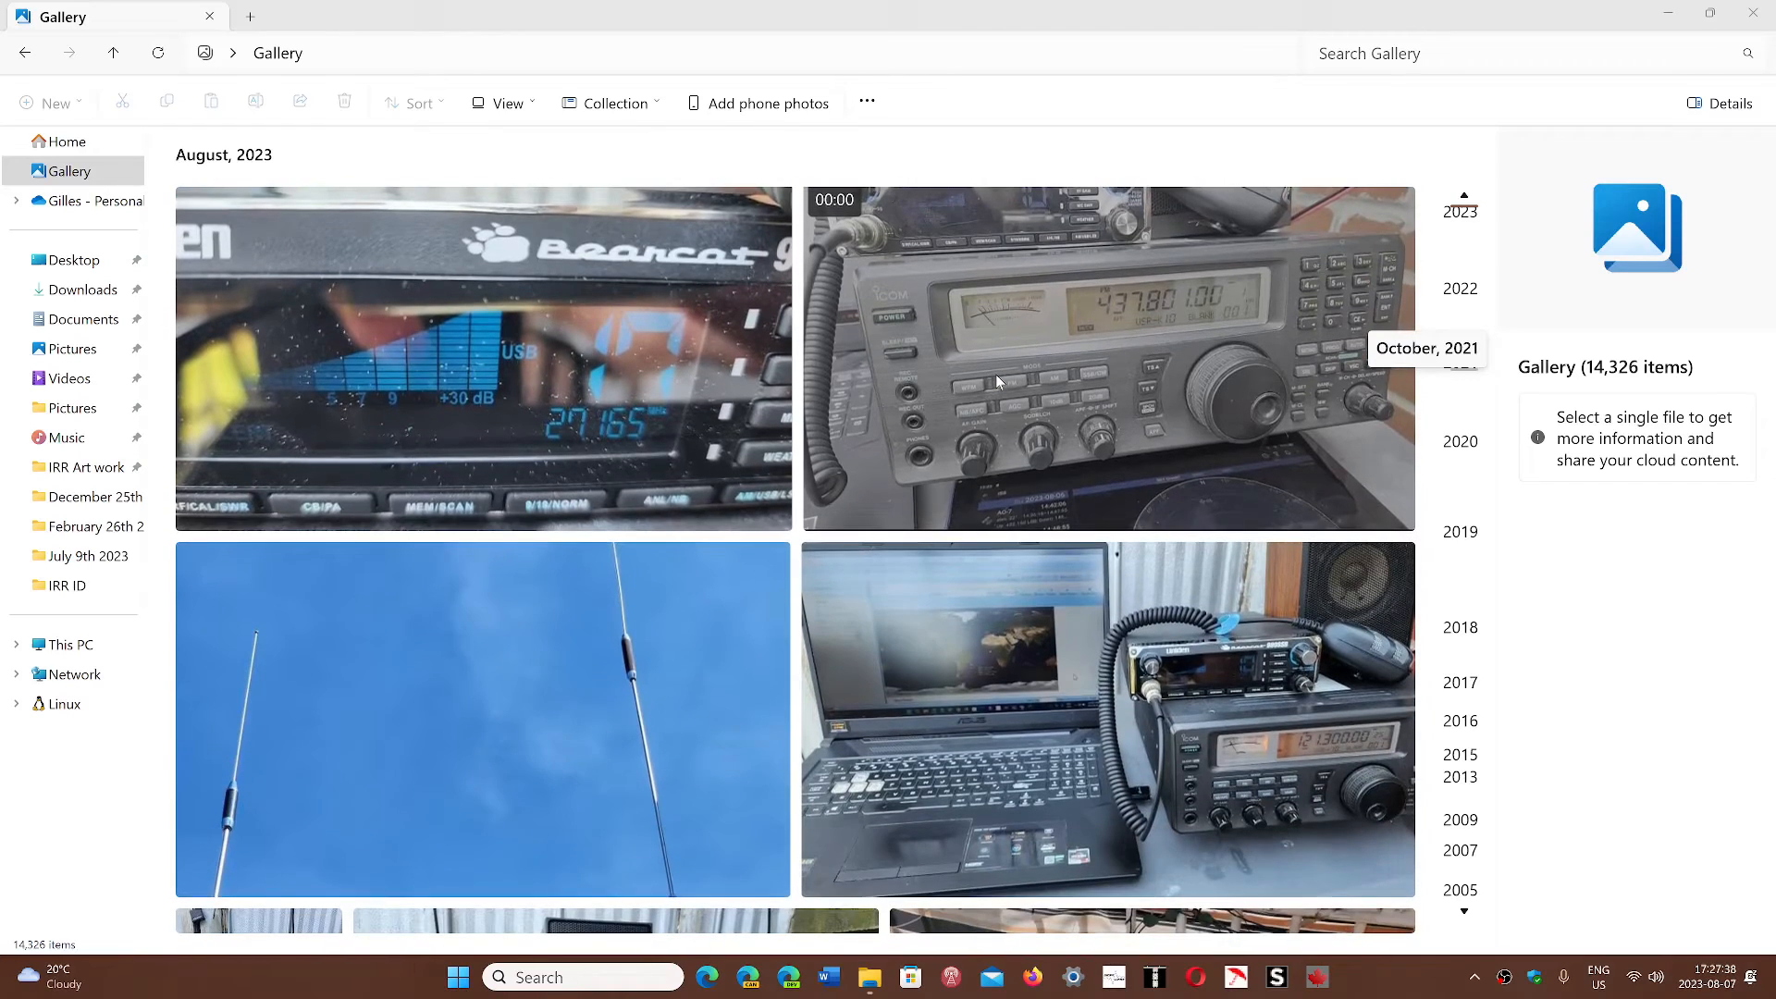
scroll("down", 3)
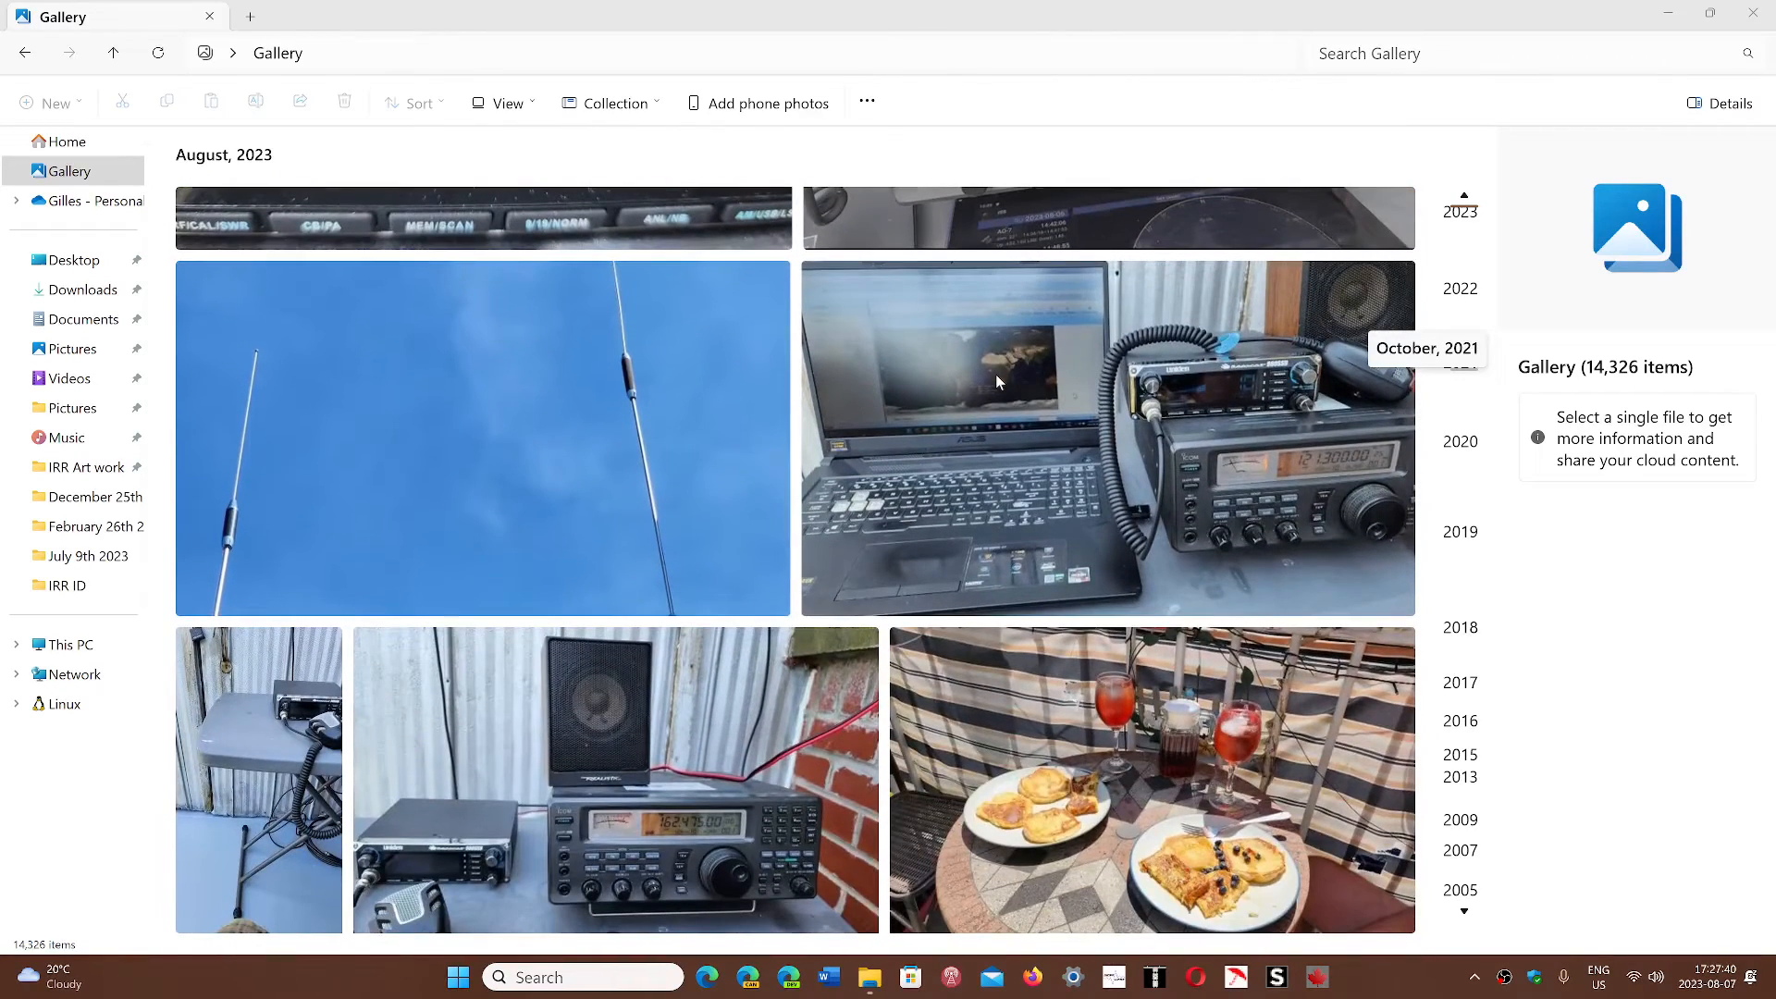
mouse_move(1025, 384)
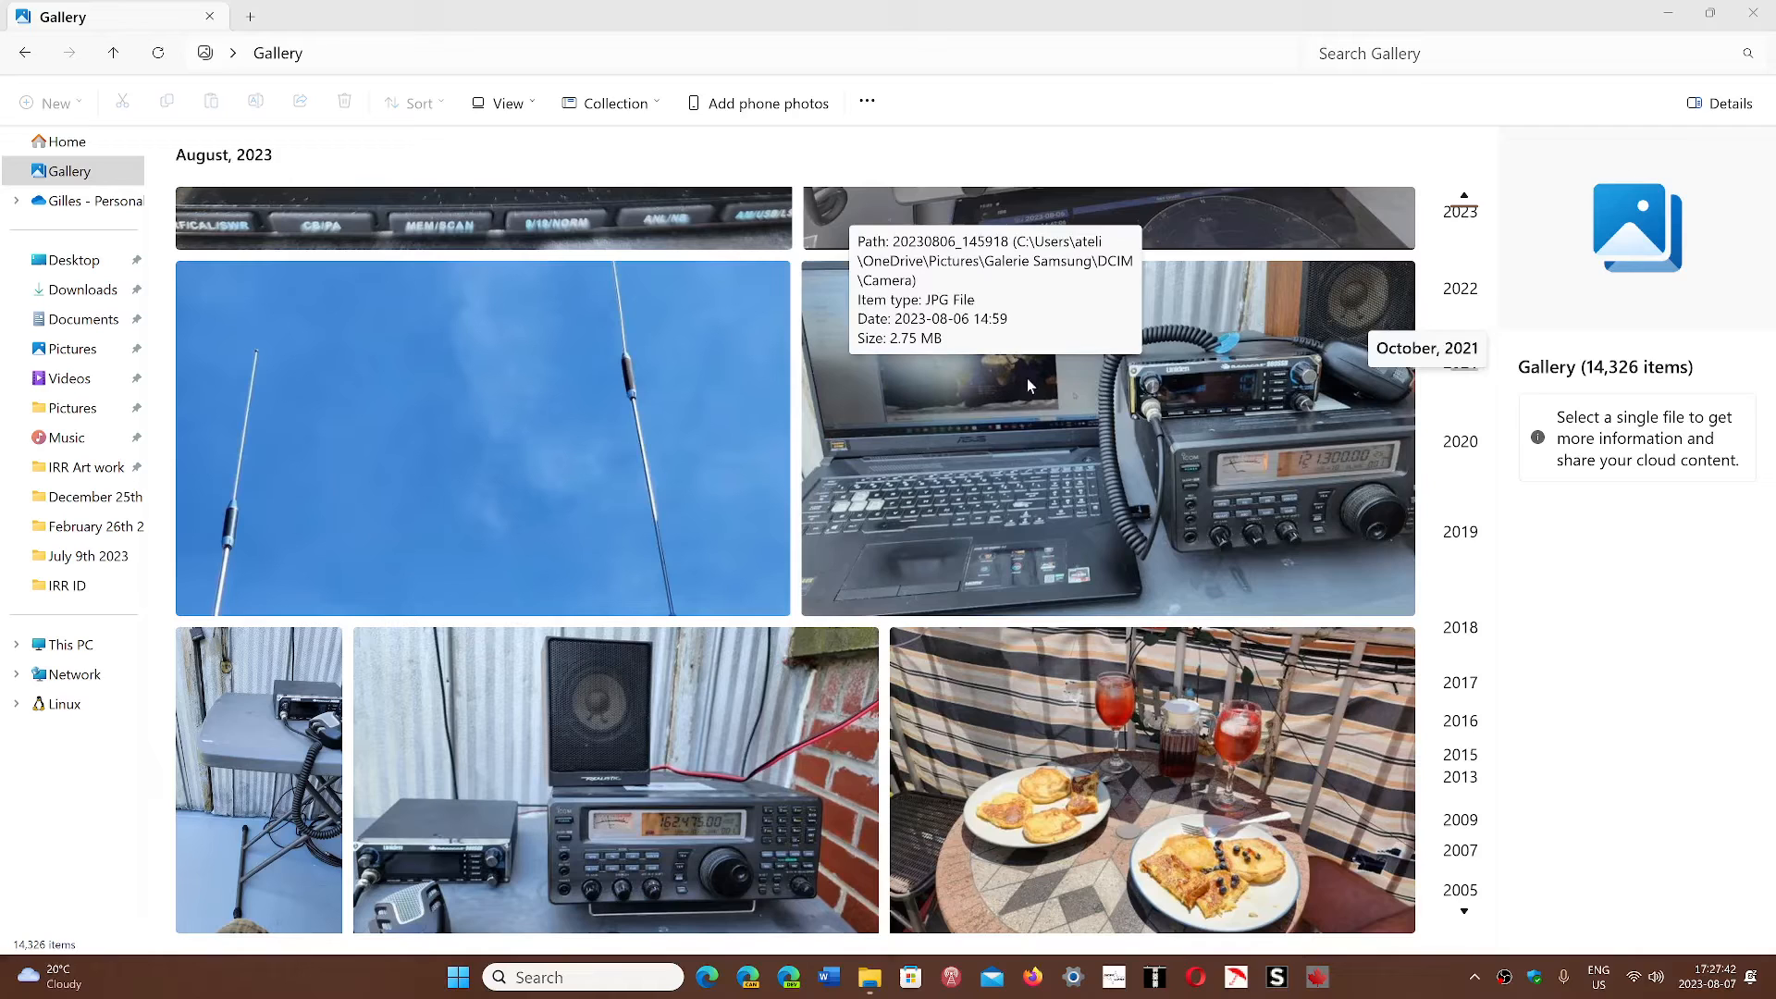
mouse_move(1682, 655)
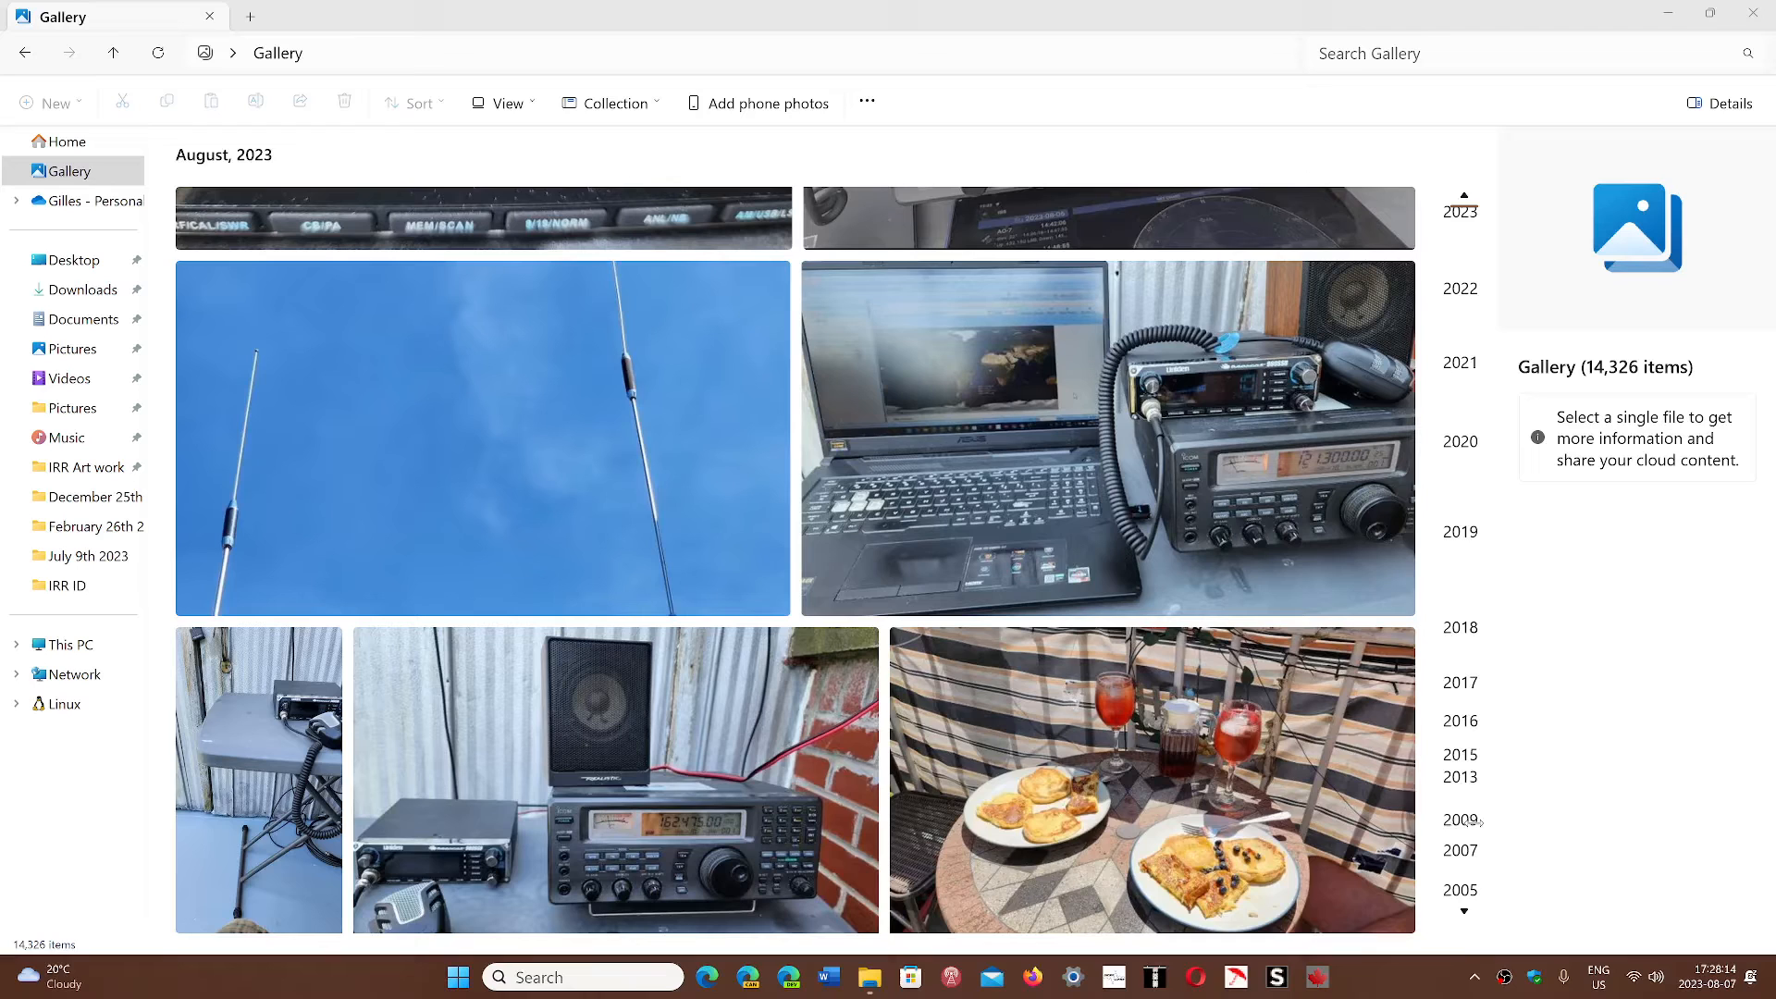
mouse_move(1462, 819)
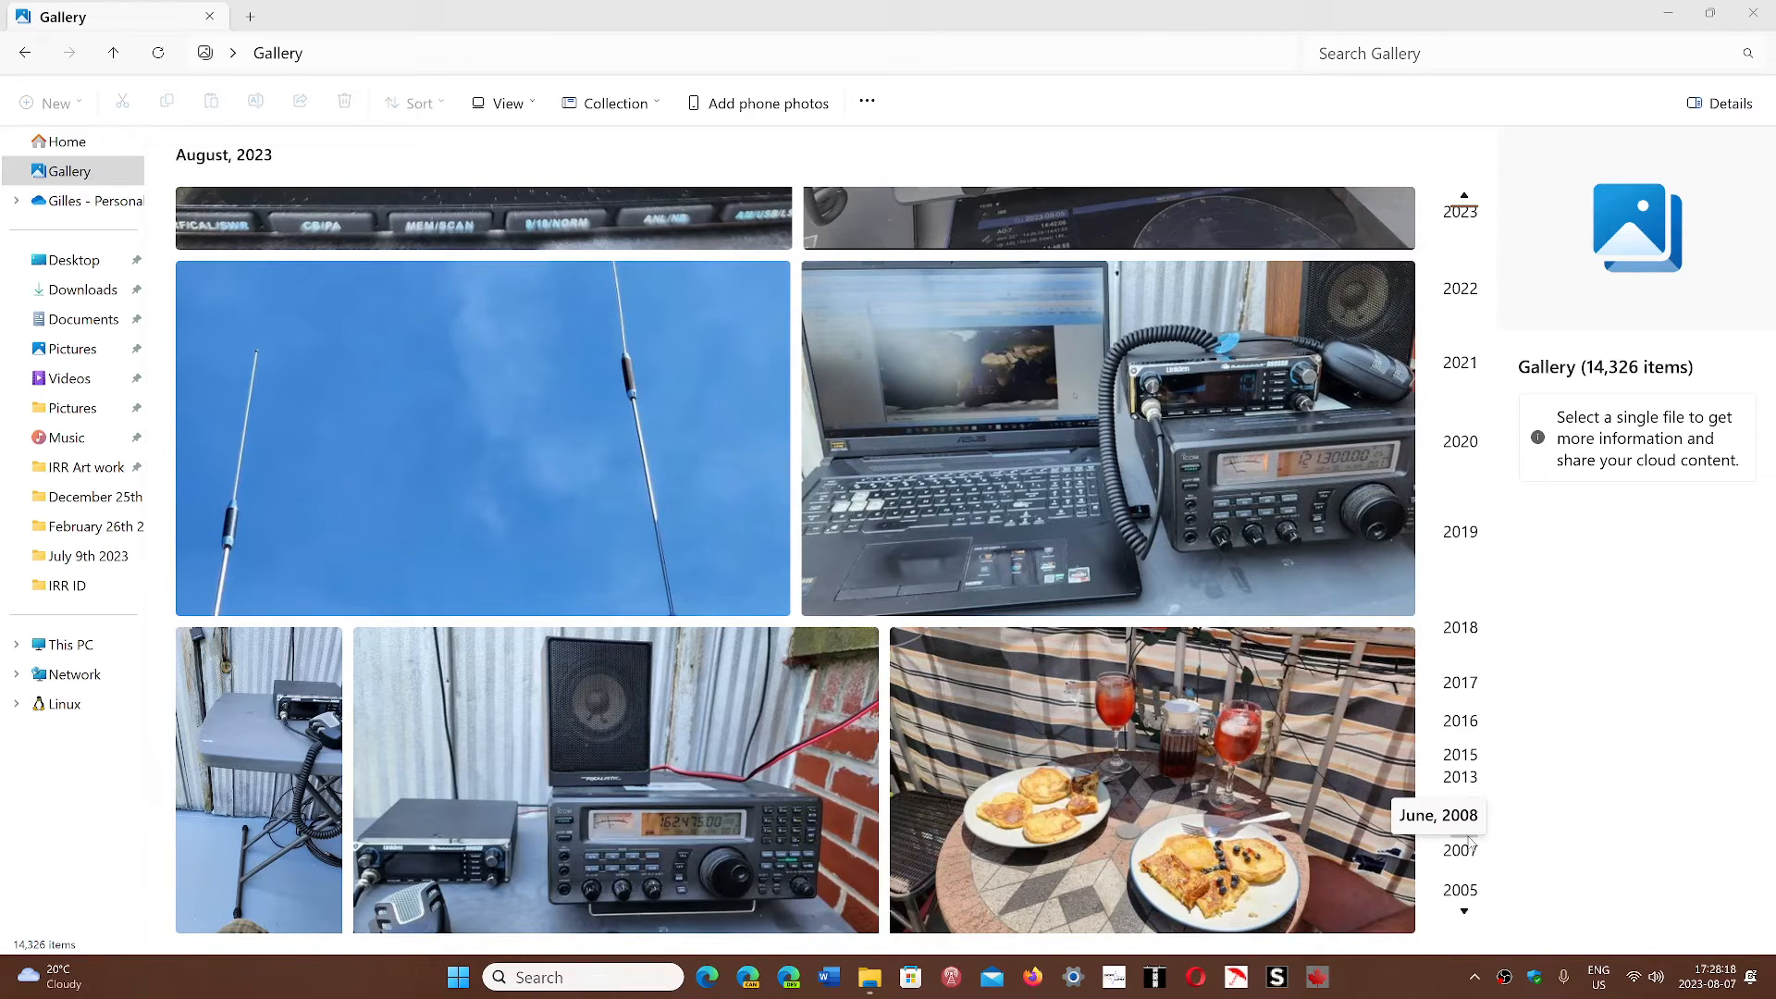
left_click(1440, 814)
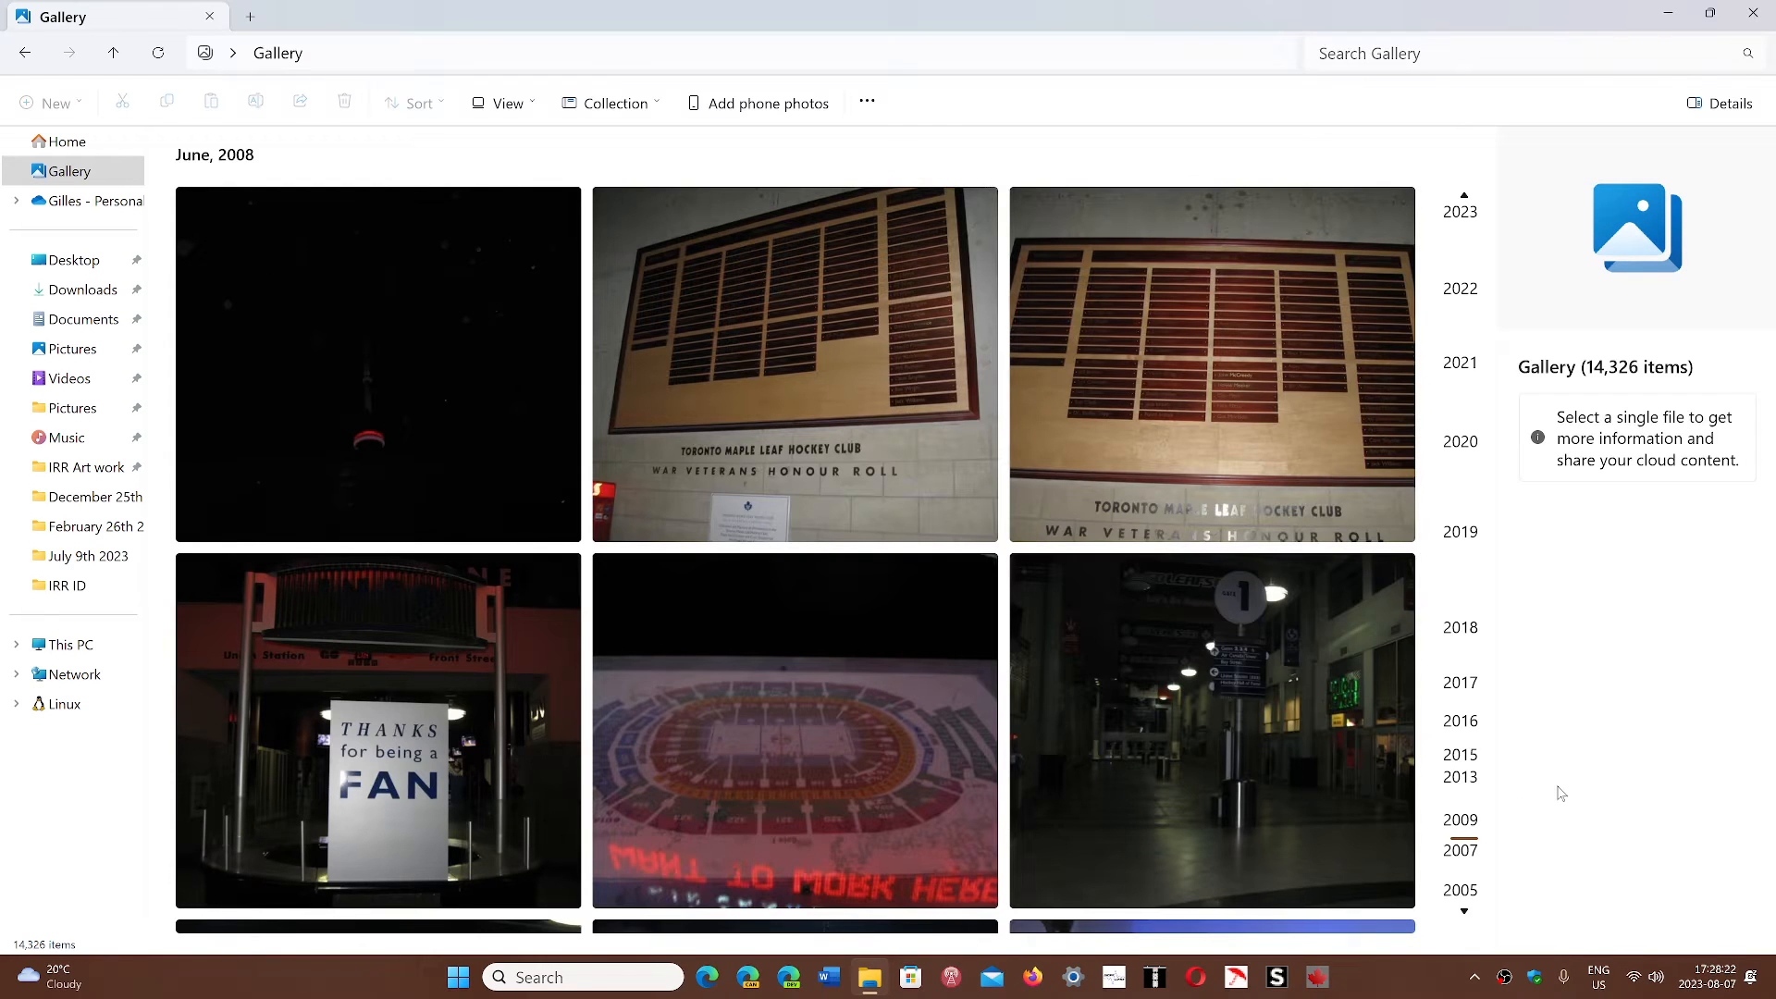
Scroll through the June 2008 photos to the nighttime city and fountain shots
scroll("down", 3)
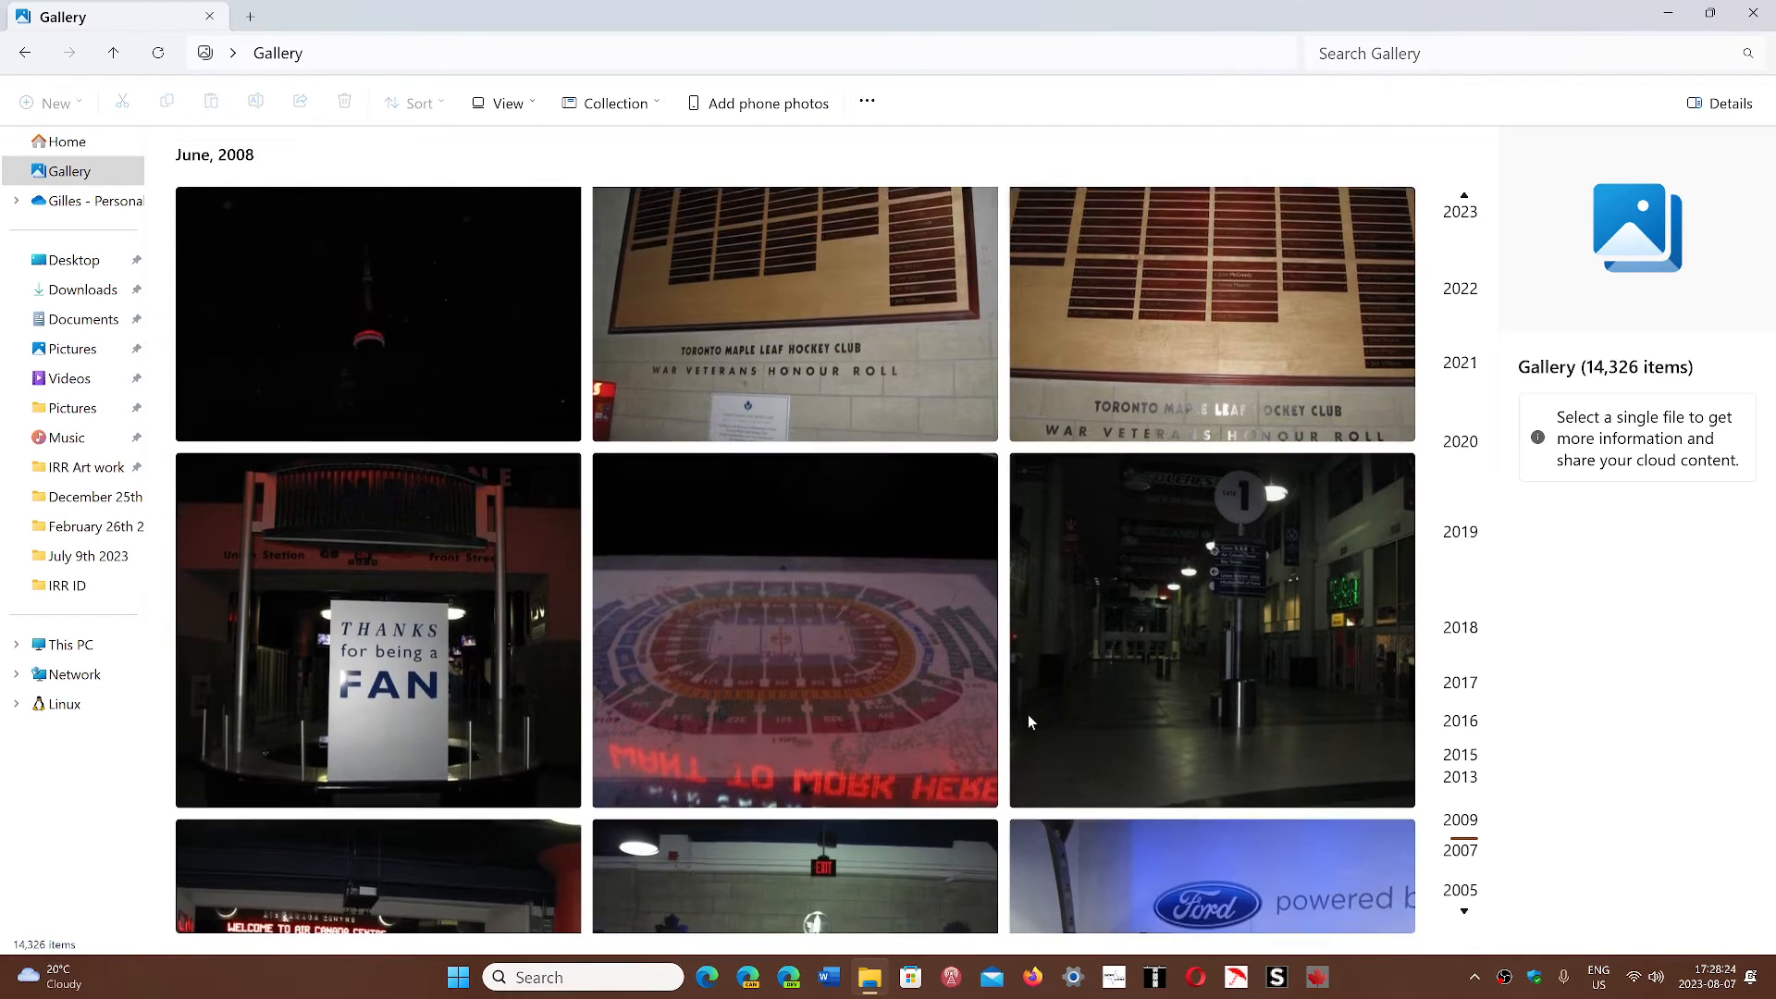
scroll("down", 3)
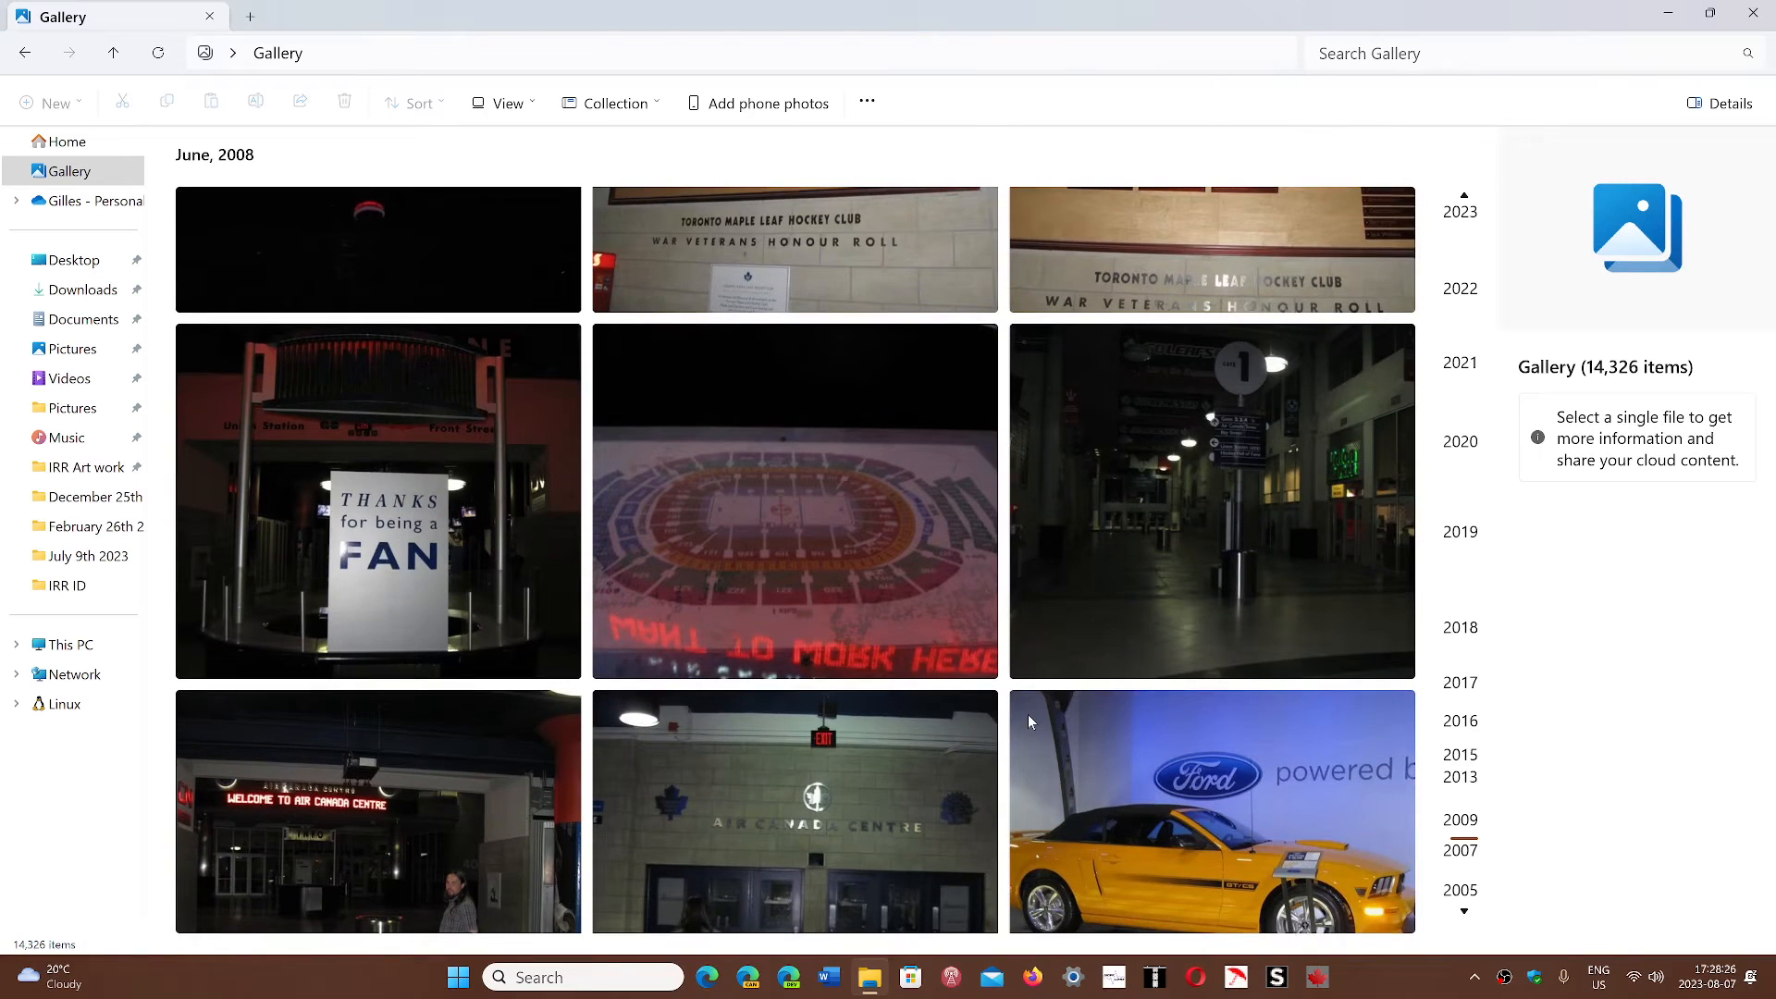
scroll("down", 3)
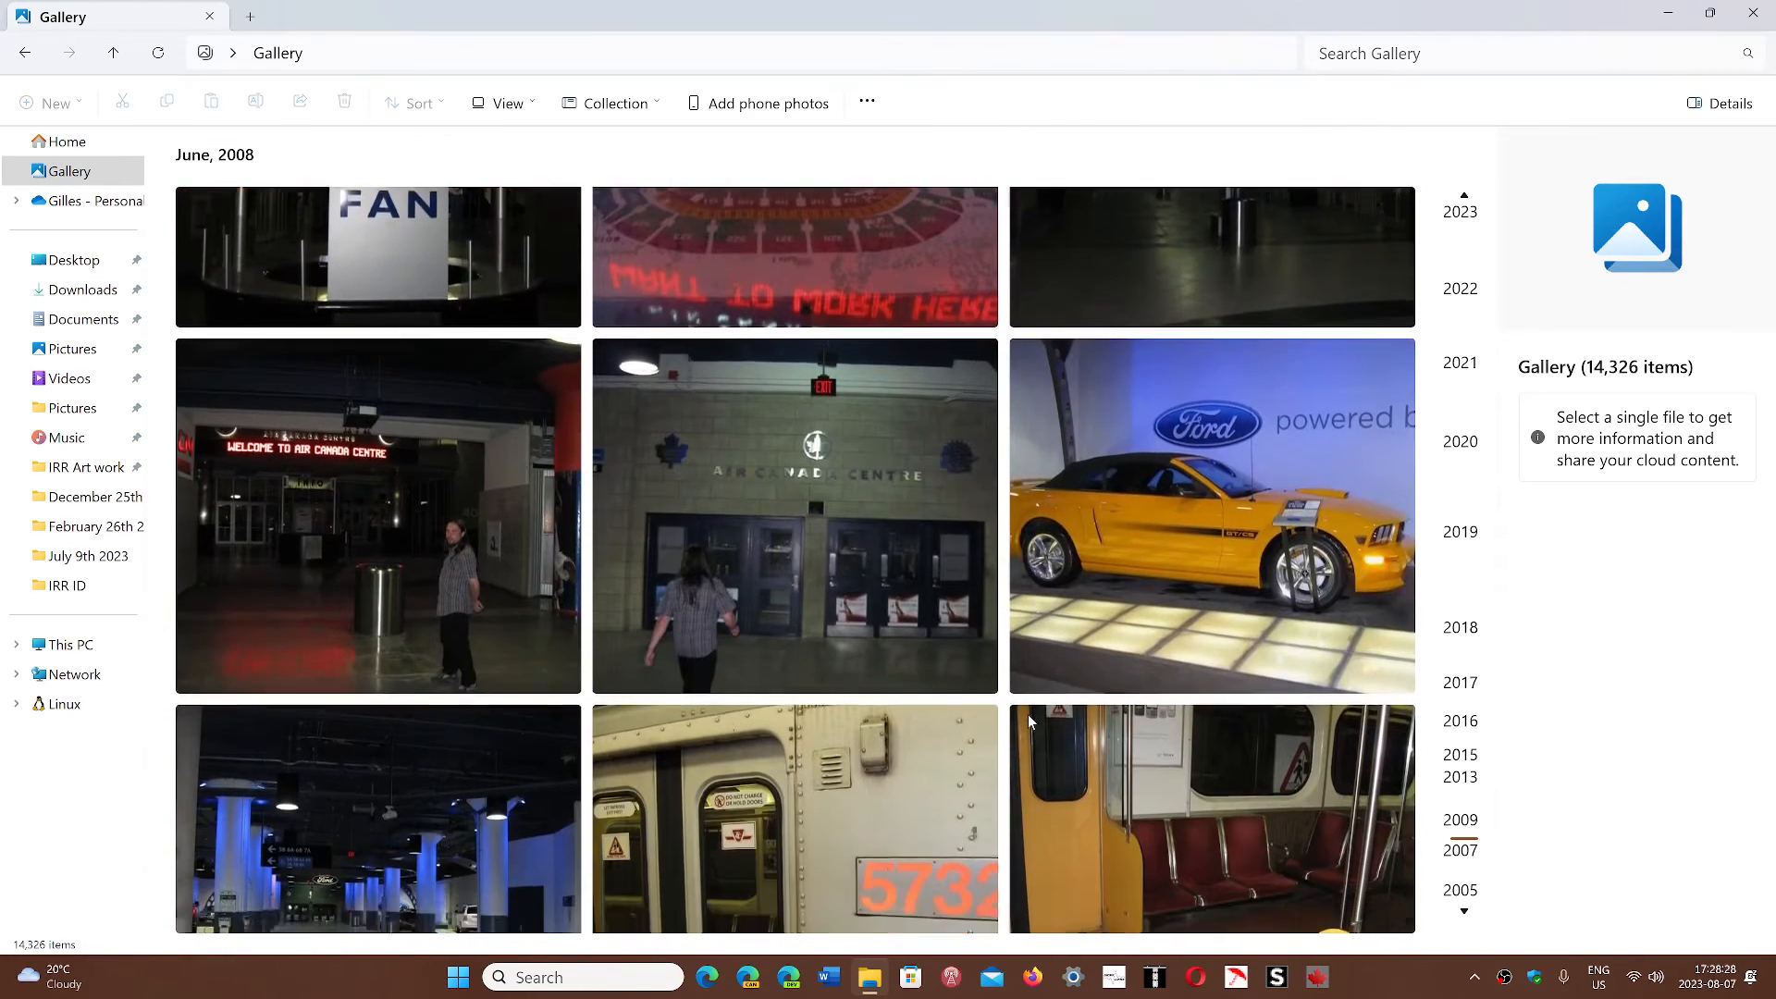
scroll("down", 3)
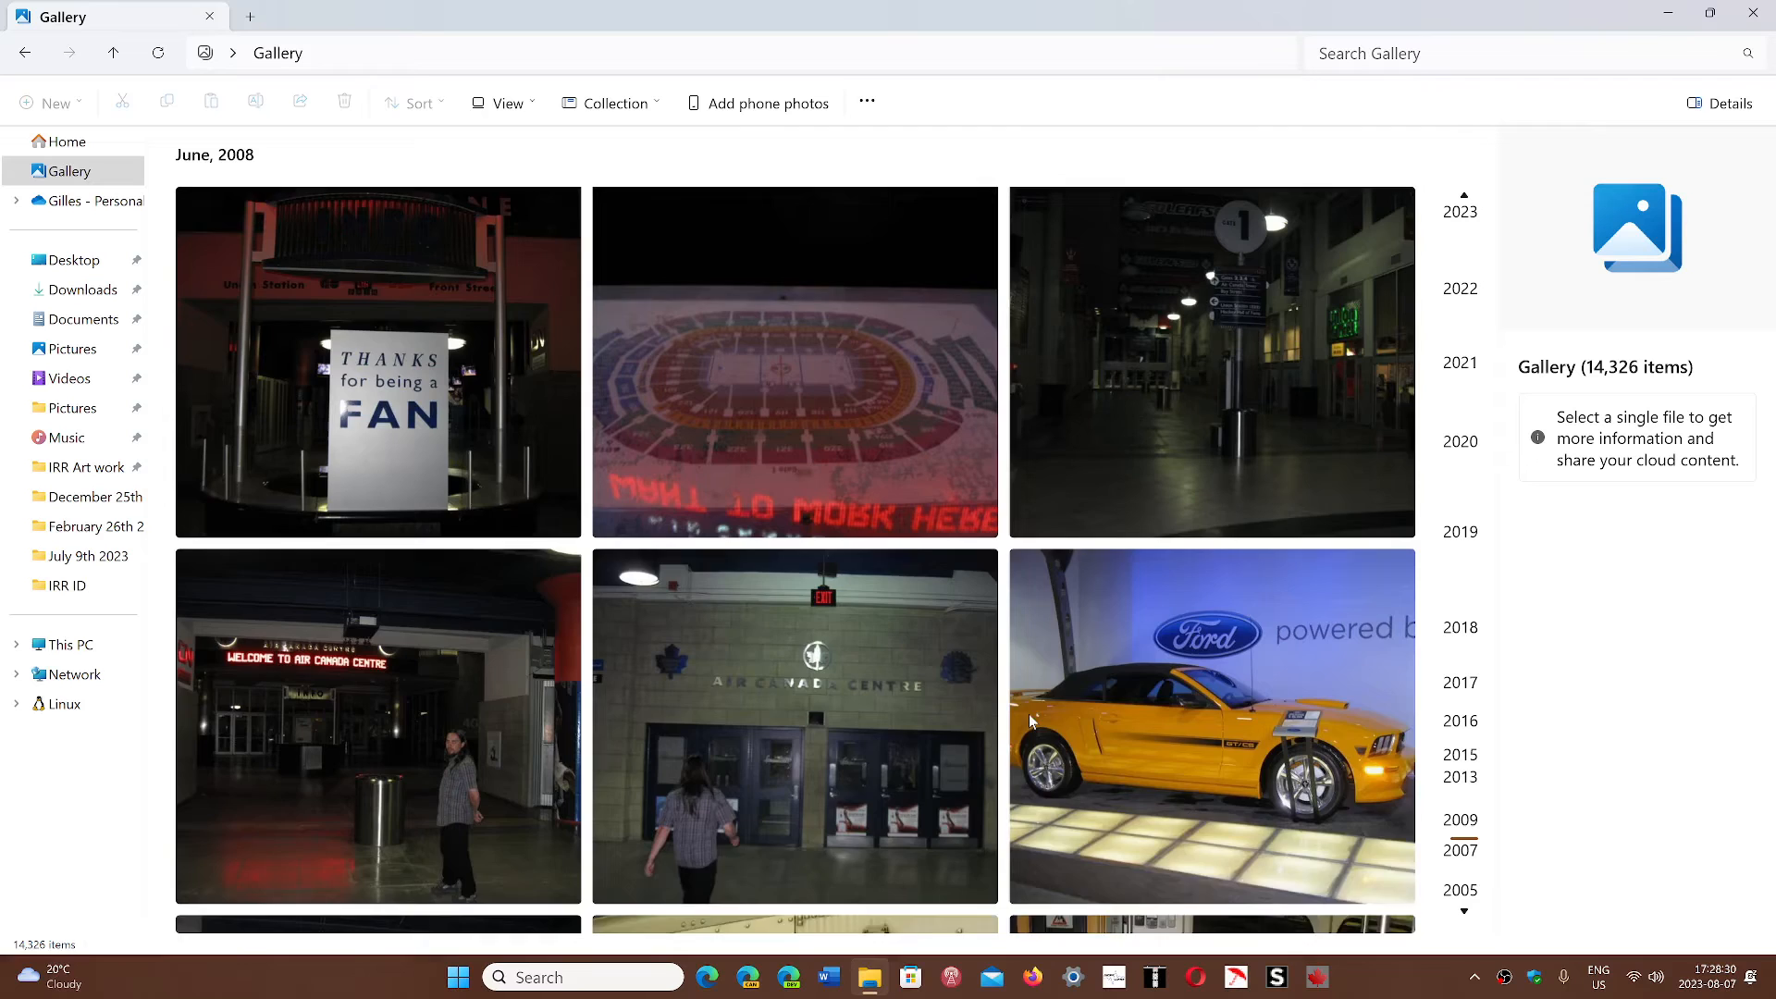
scroll("down", 3)
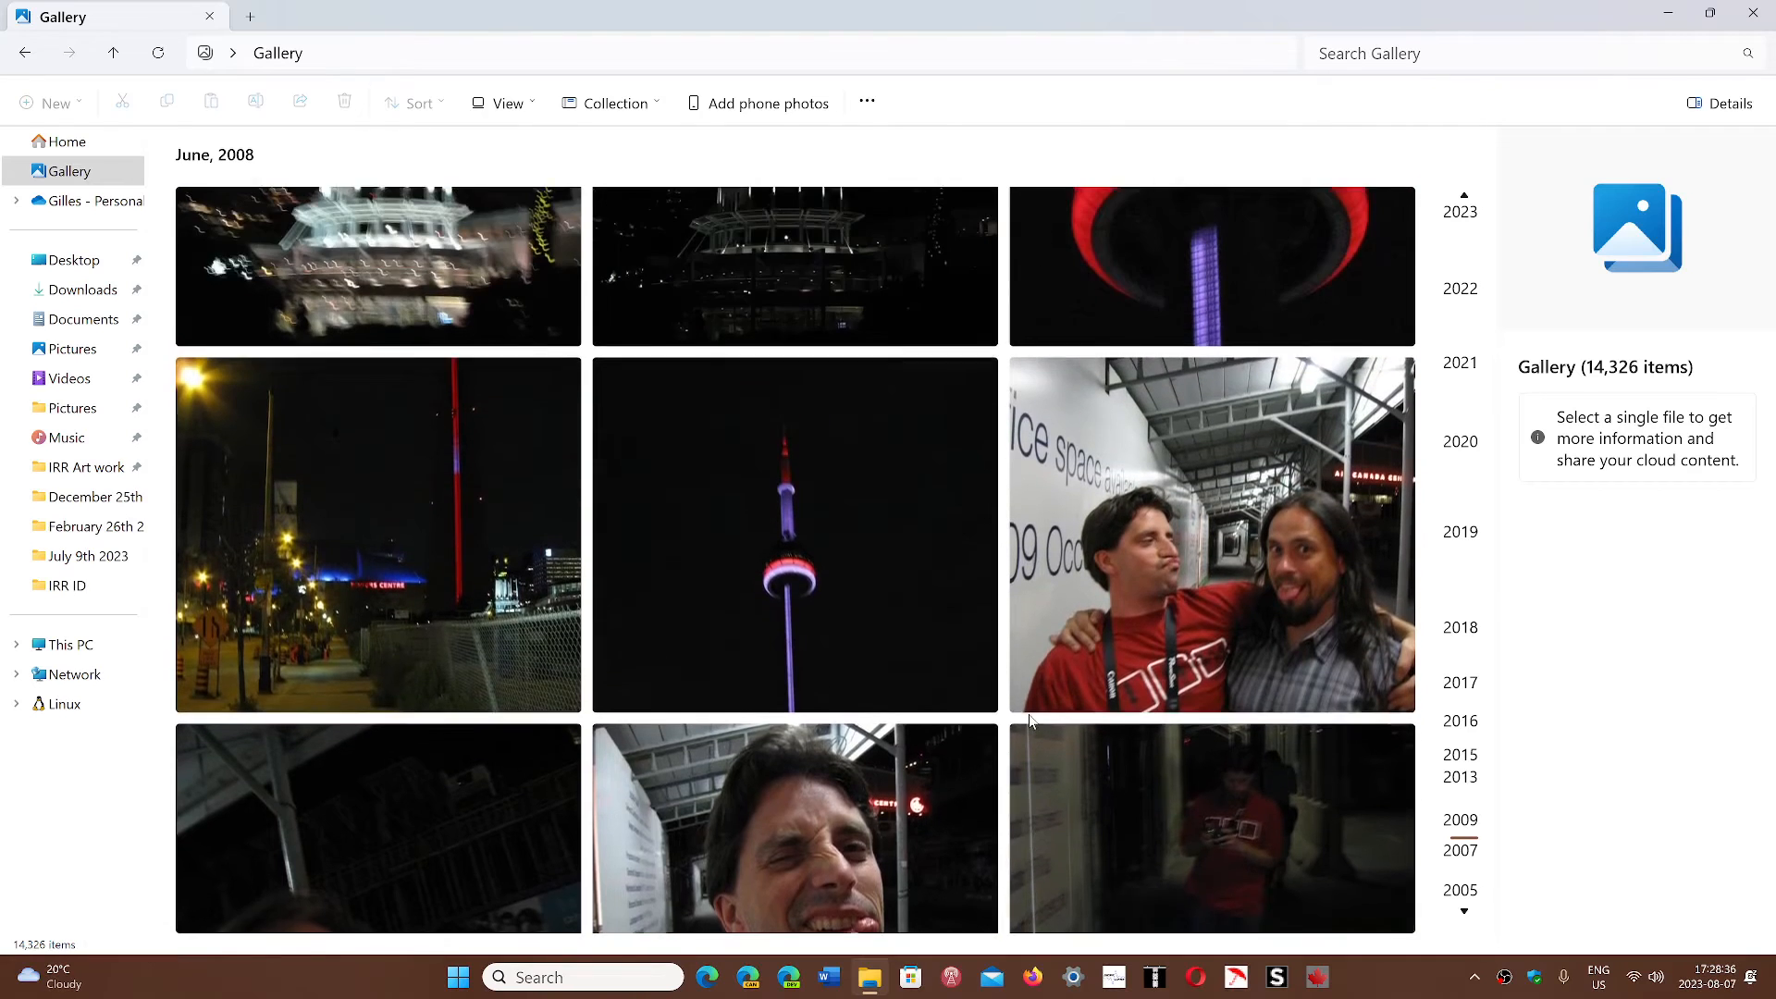
scroll("down", 3)
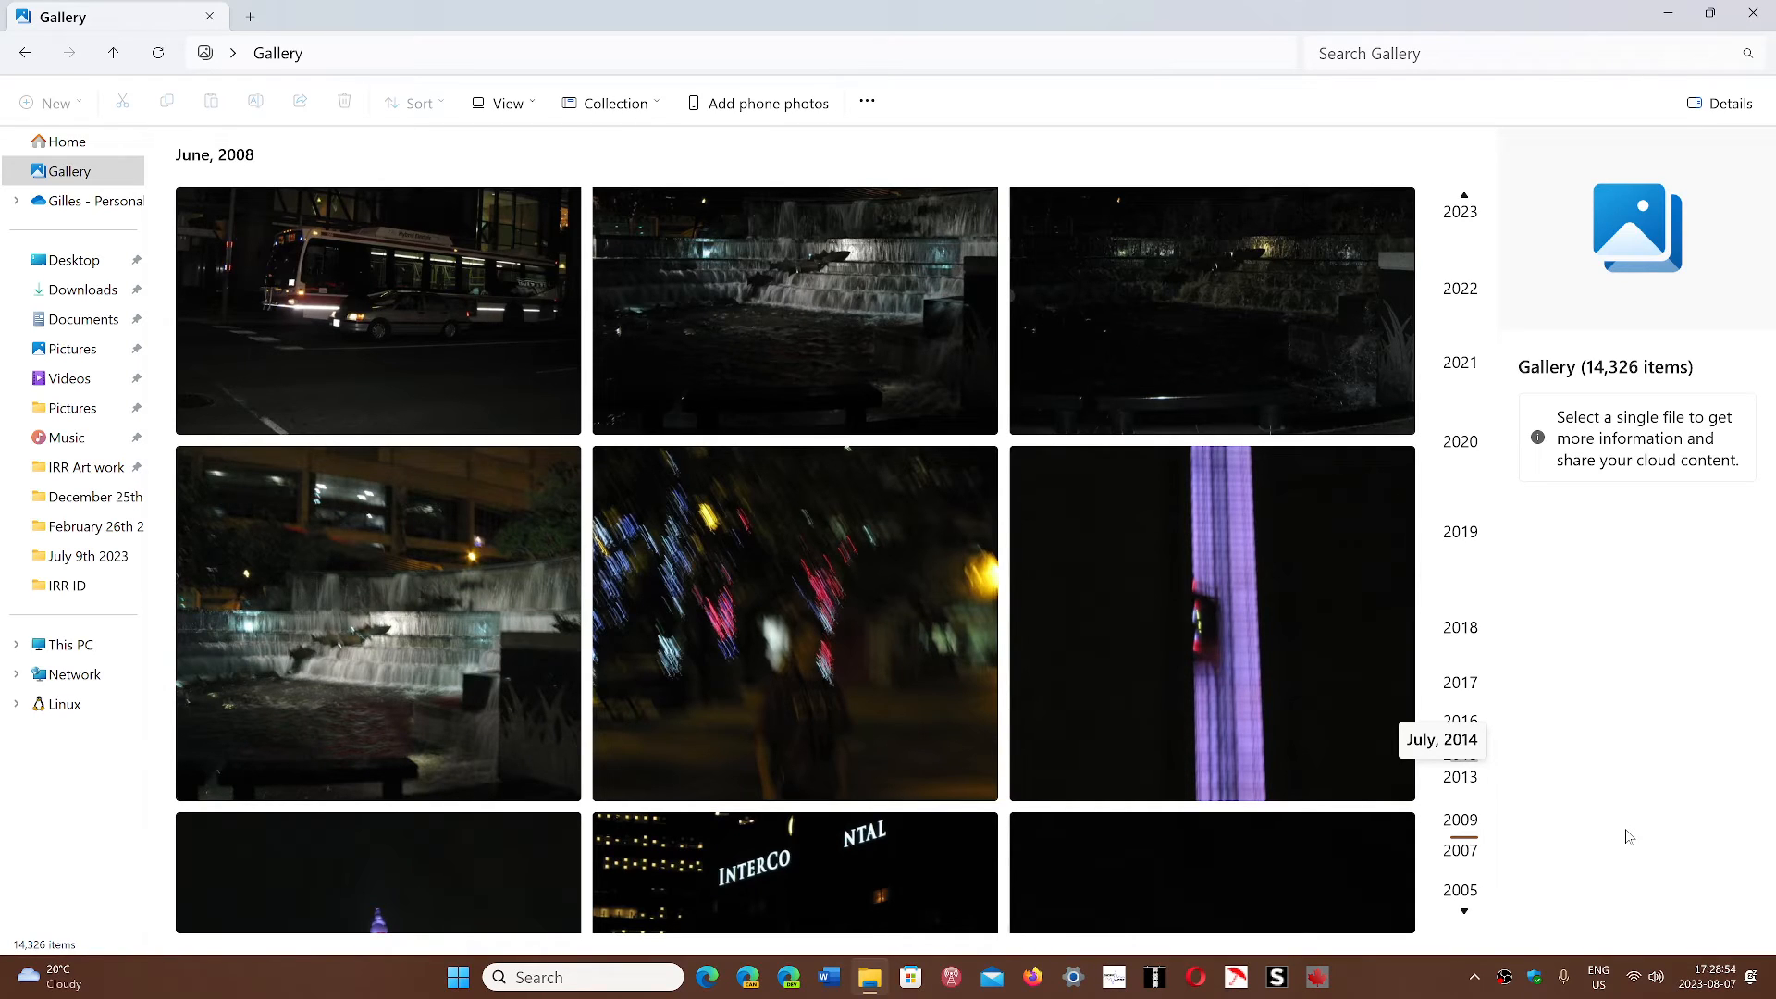
mouse_move(795, 540)
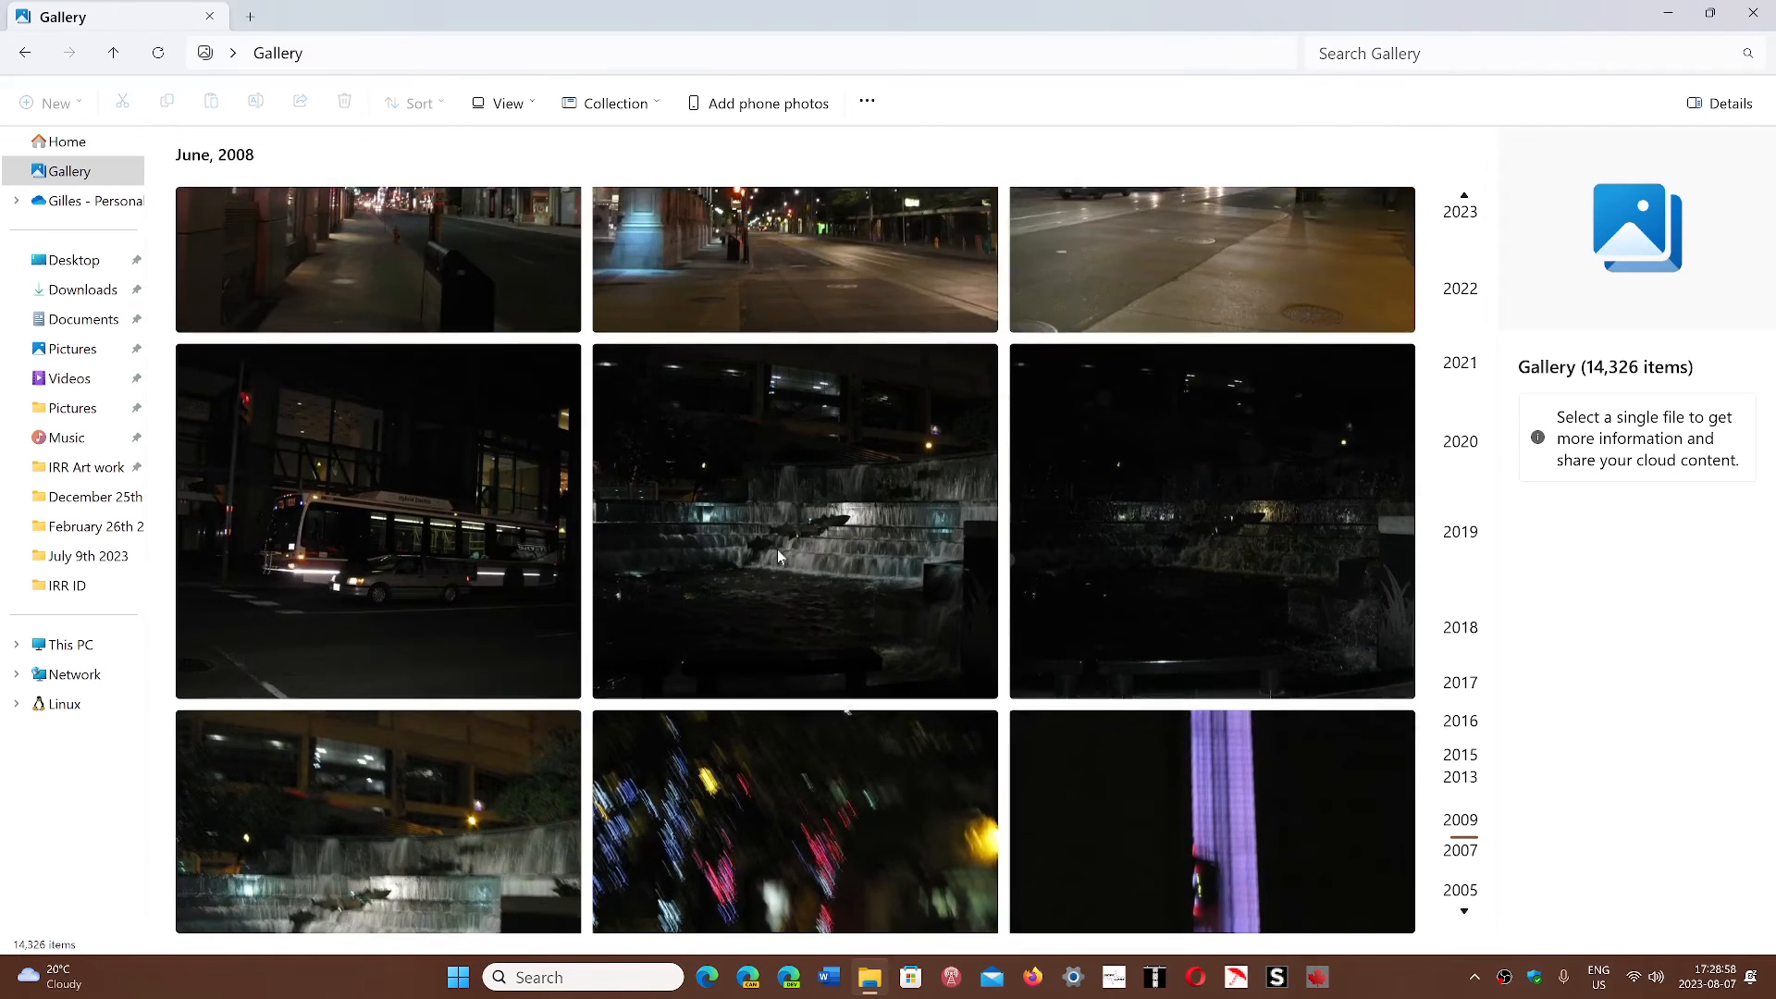
Scroll further through June 2008 to the aerial Toronto and waterfront photos
scroll("down", 3)
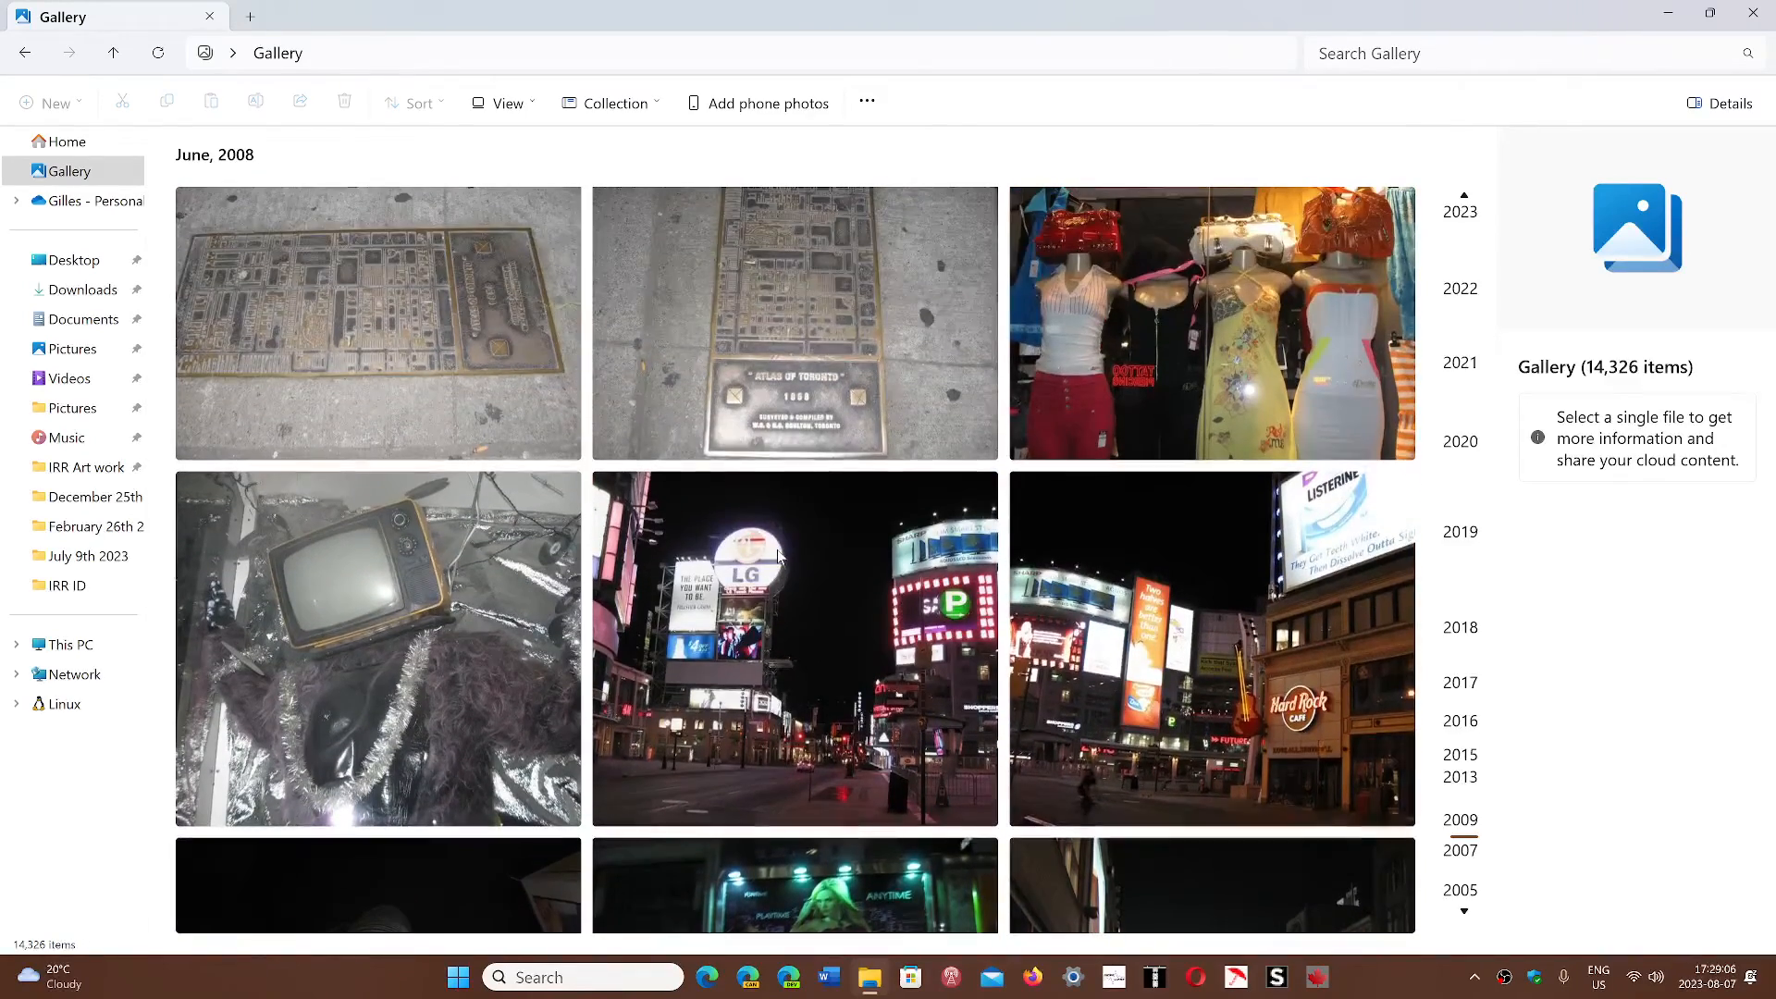
scroll("down", 3)
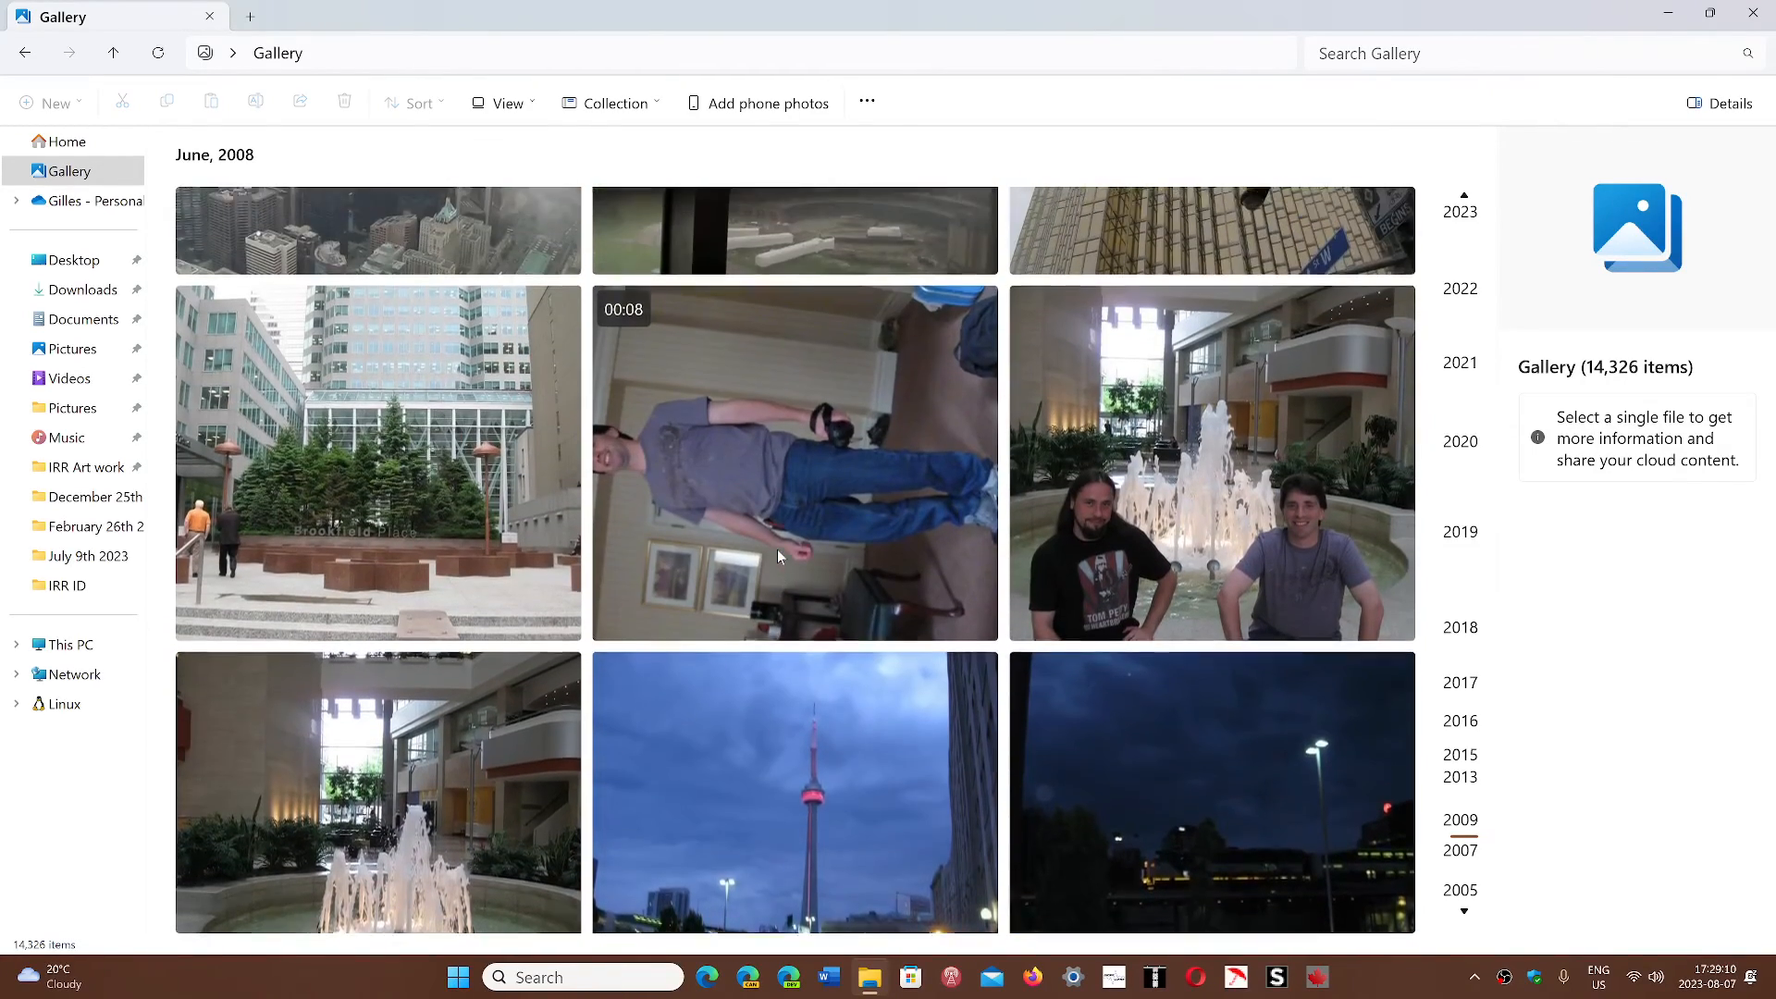
scroll("down", 3)
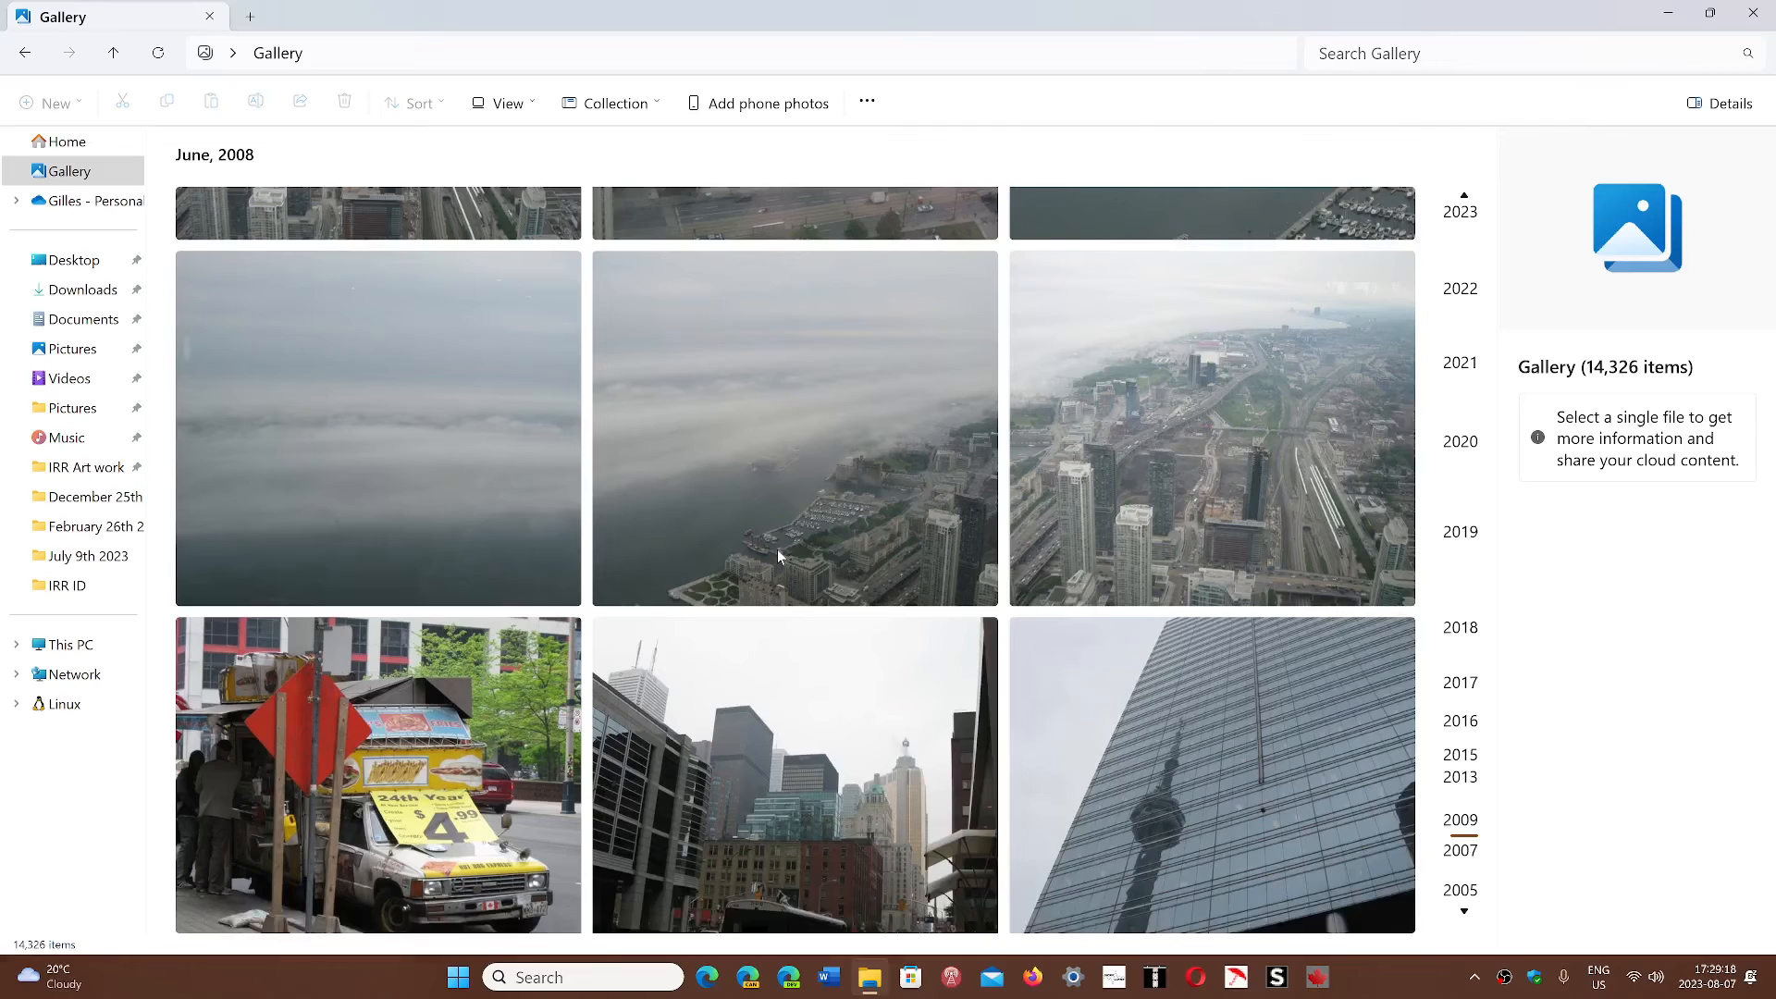
scroll("down", 3)
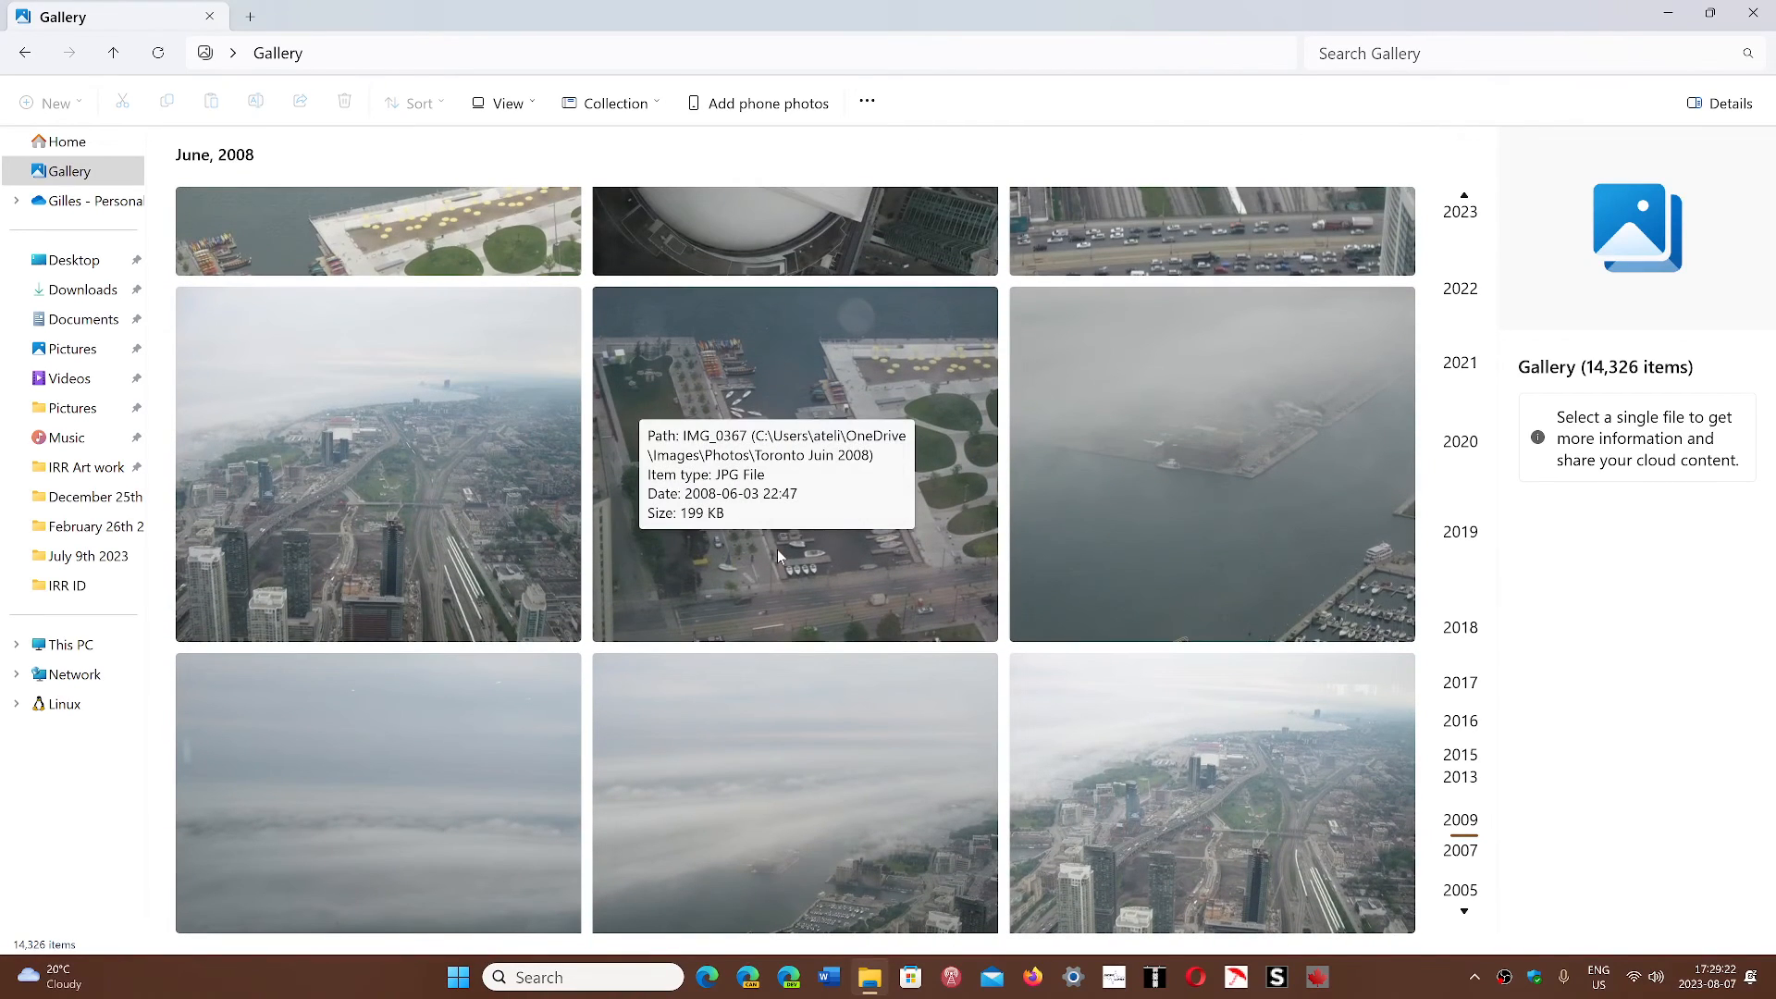
mouse_move(1459, 531)
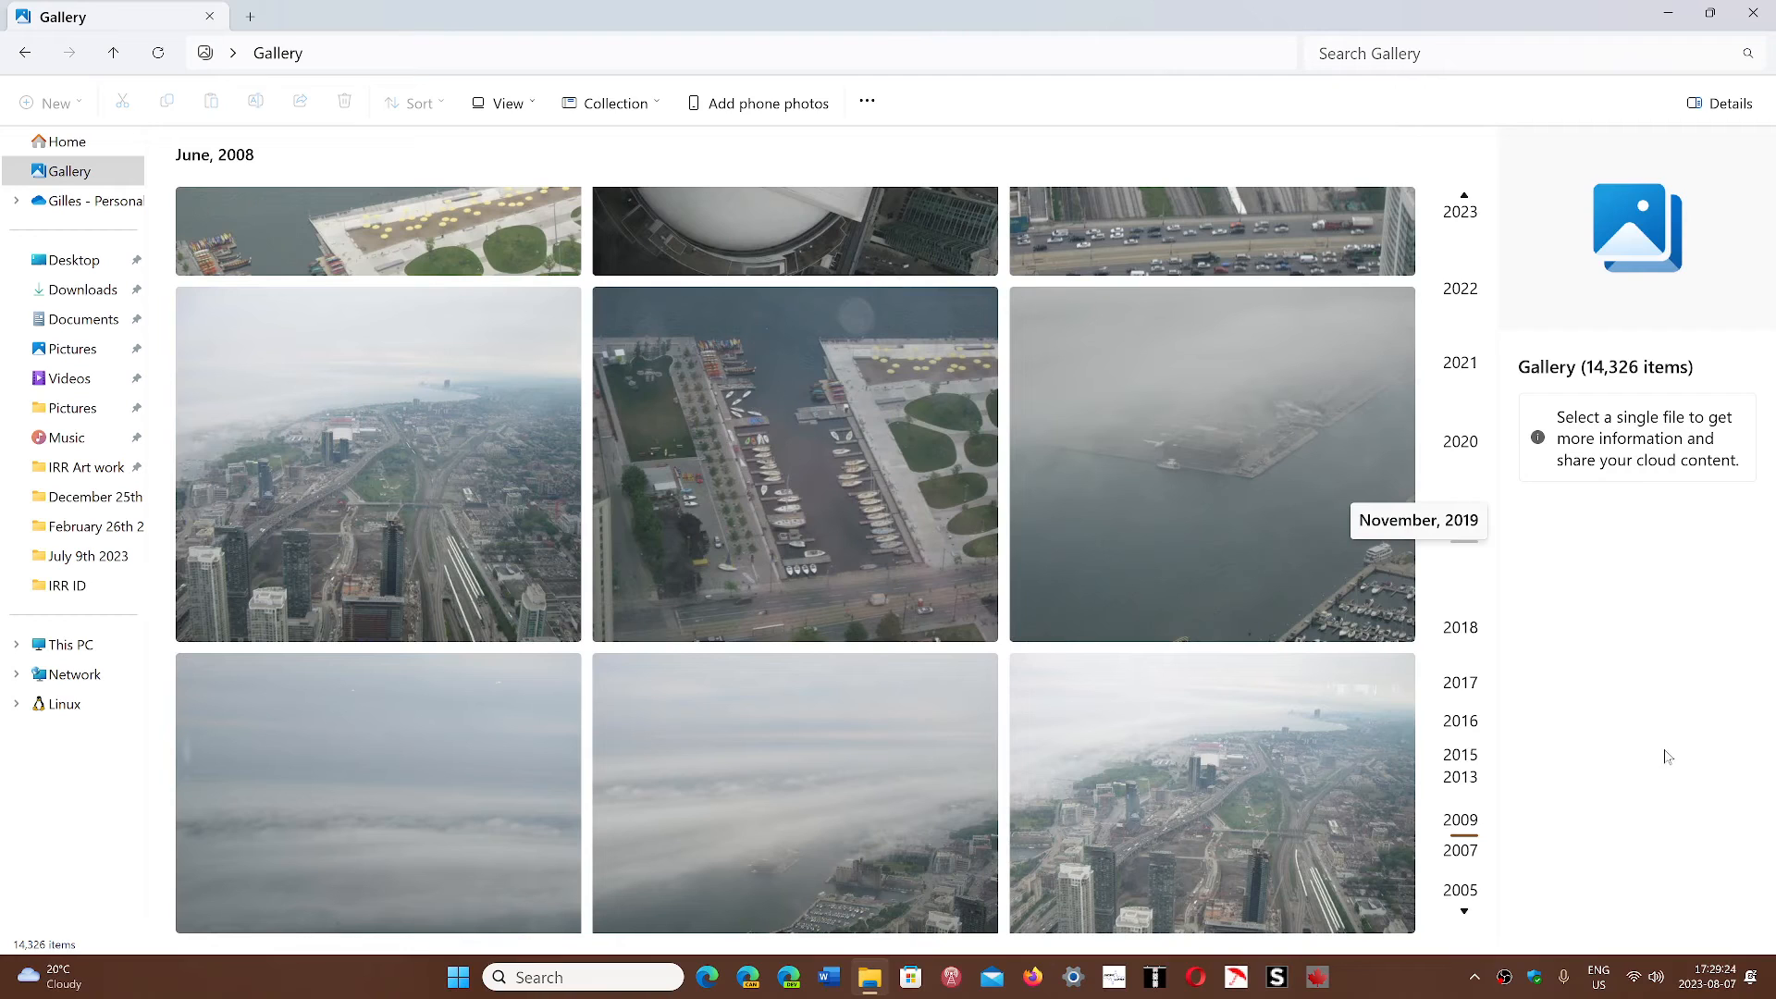
mouse_move(1646, 799)
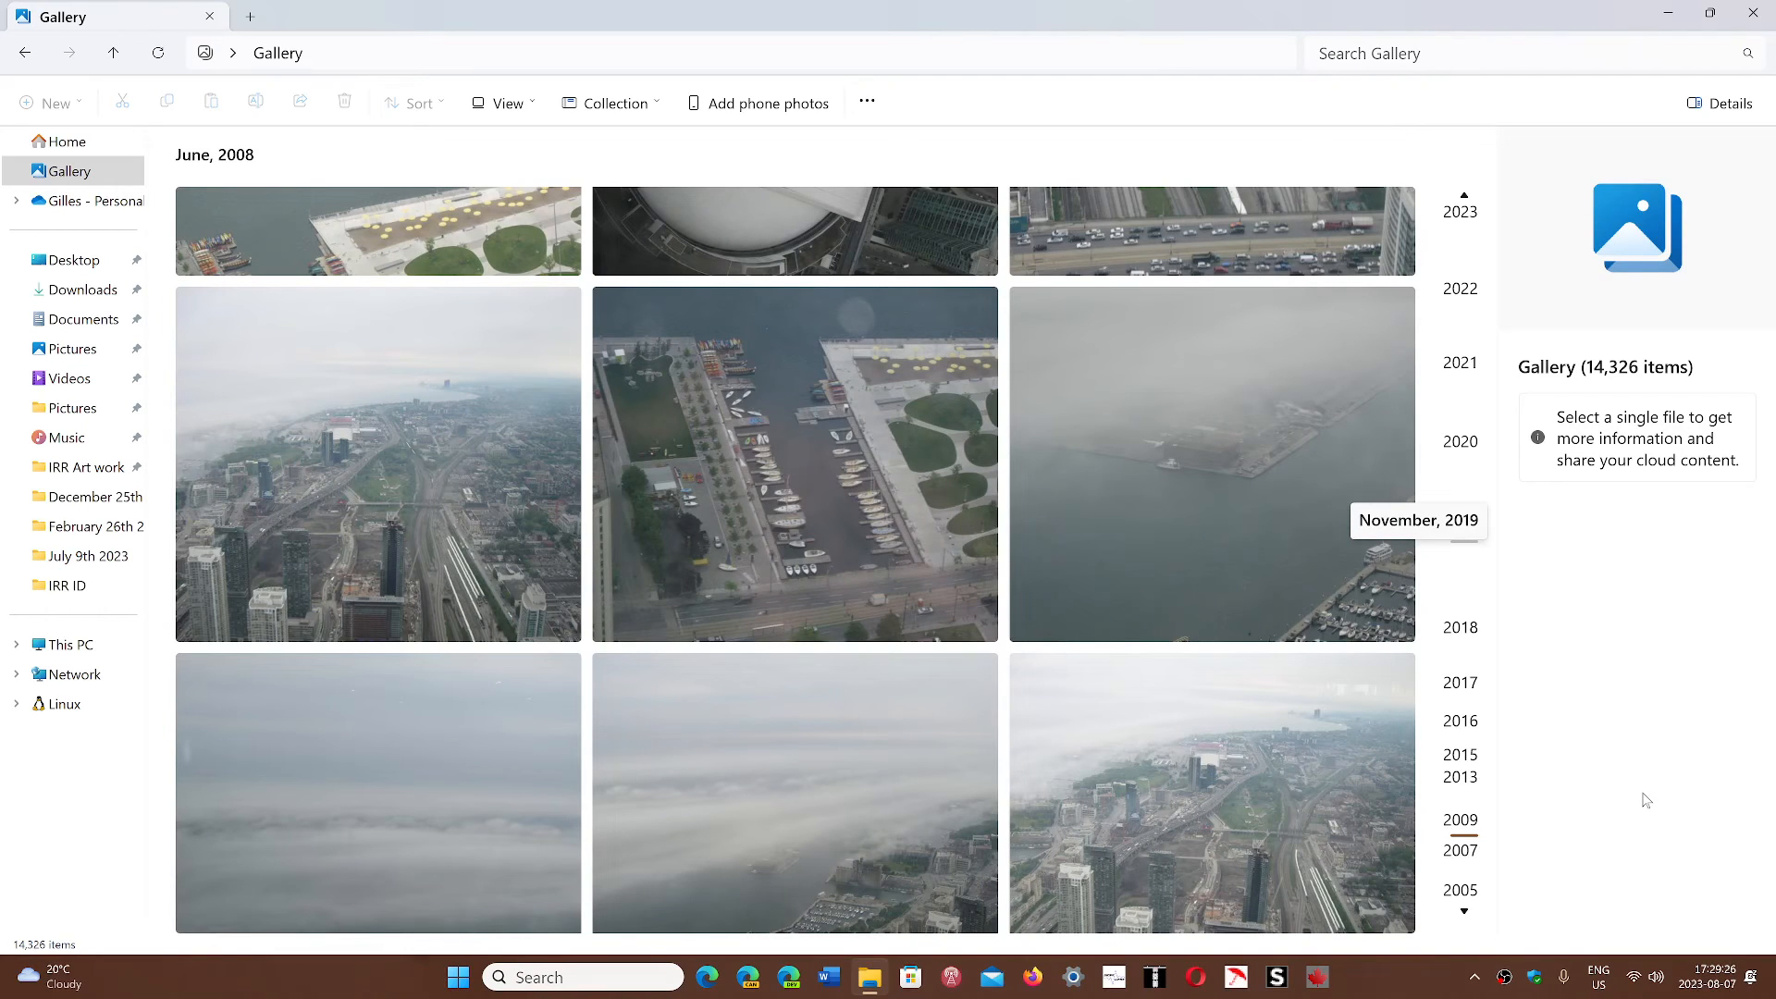